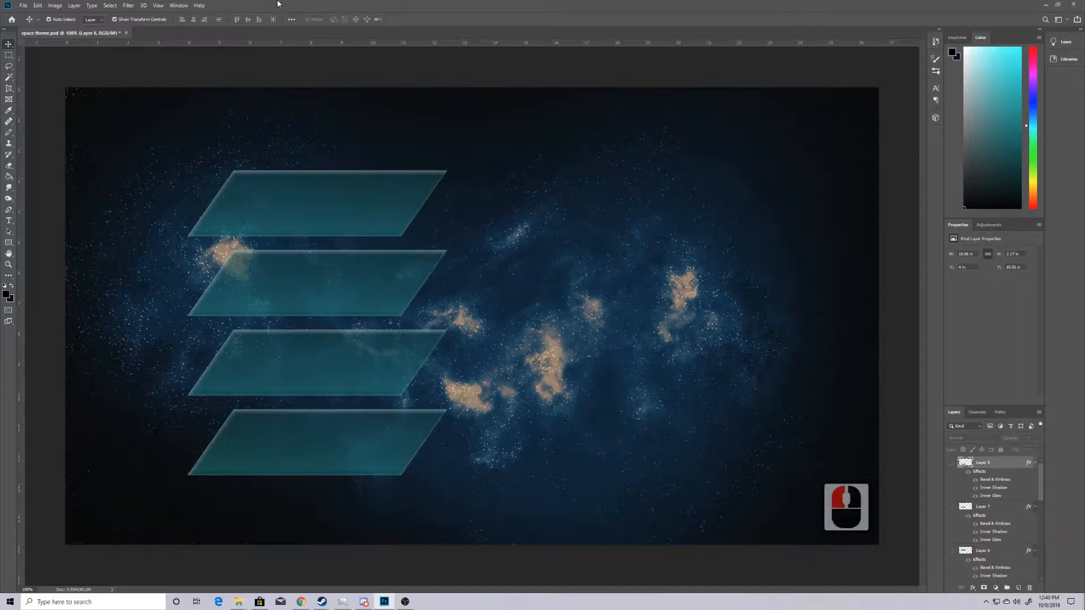
# - Create a new 2560×1440 document using the black preset
pyautogui.press('ctrl+n')
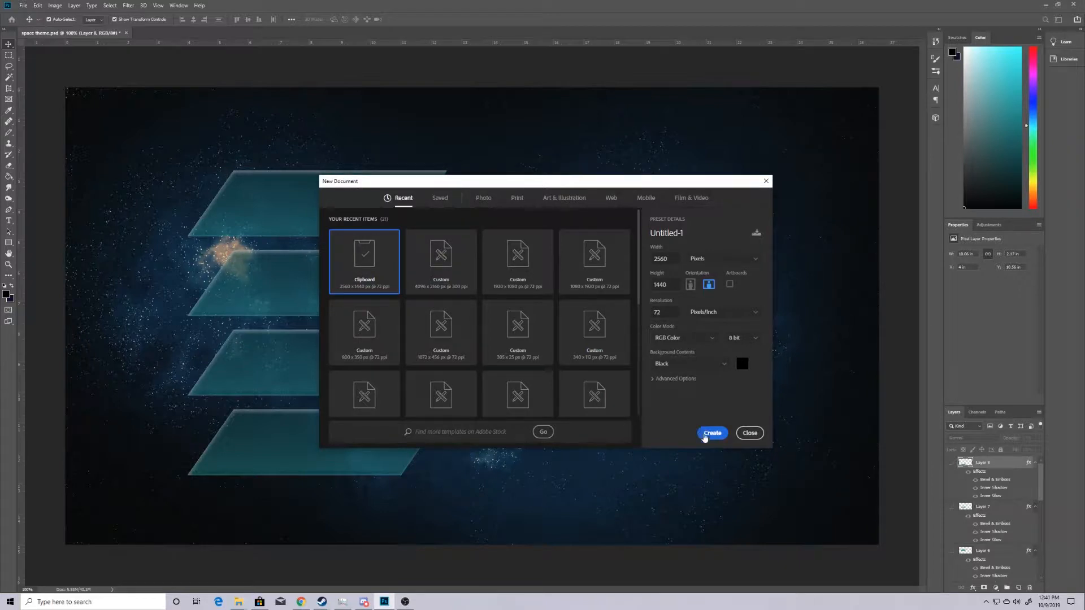
pyautogui.click(712, 432)
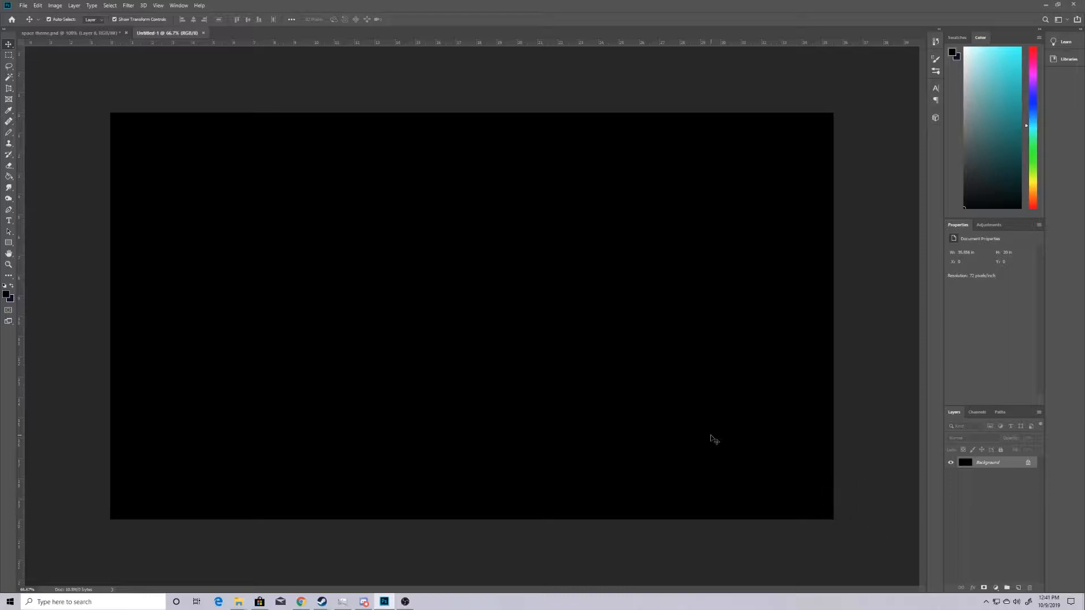
pyautogui.moveTo(1005, 571)
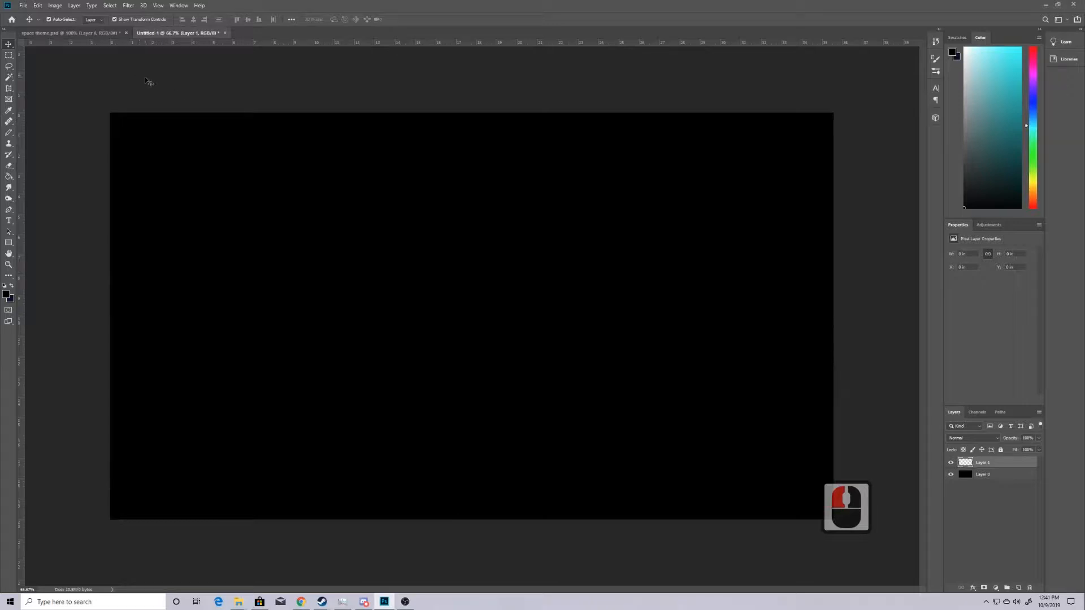
# - Marquee a button-sized rectangle near the top-left, fill it teal, skew it and paste a copy
pyautogui.moveTo(158, 146); pyautogui.dragTo(389, 218)
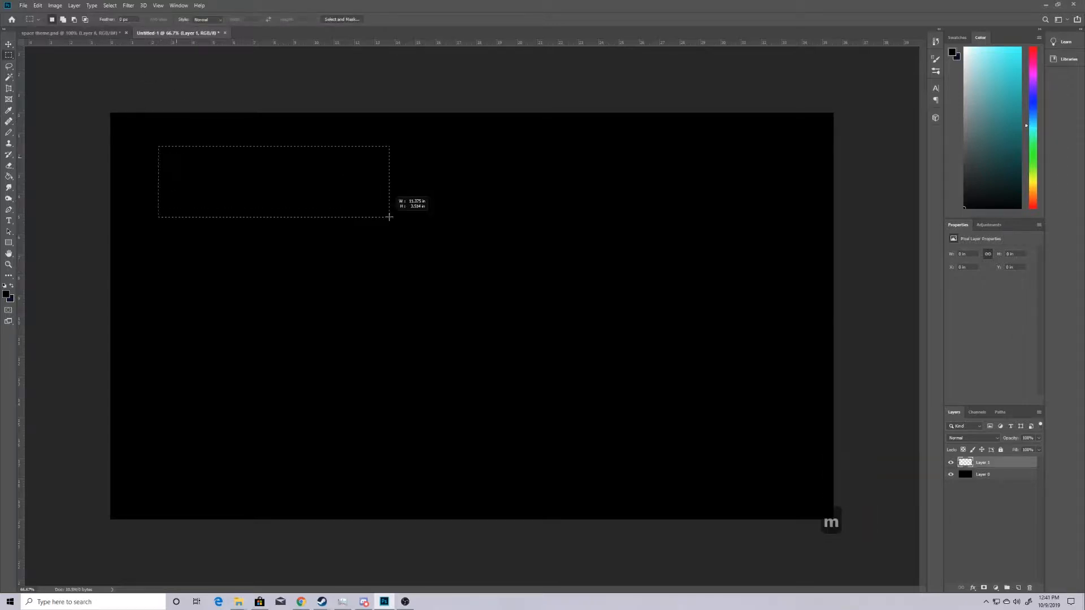
pyautogui.moveTo(390, 216); pyautogui.dragTo(339, 213)
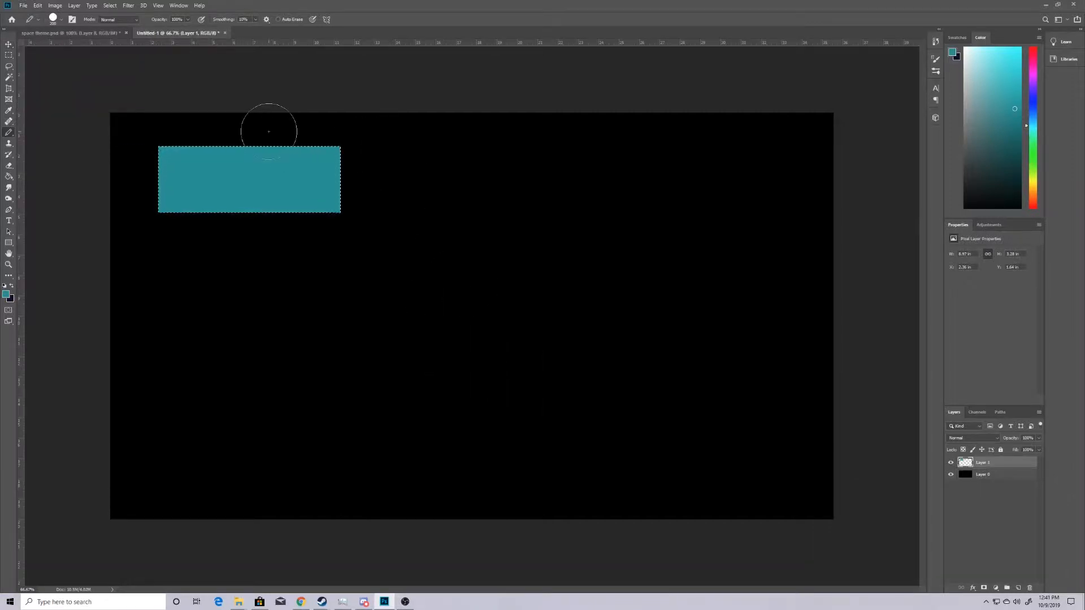
pyautogui.click(37, 6)
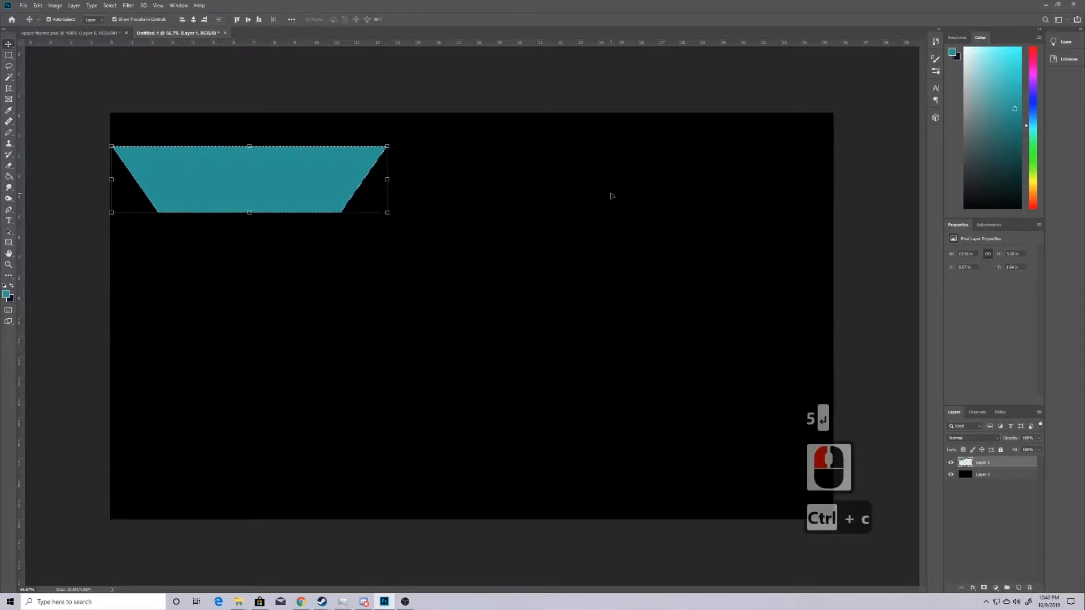
pyautogui.press('ctrl+v')
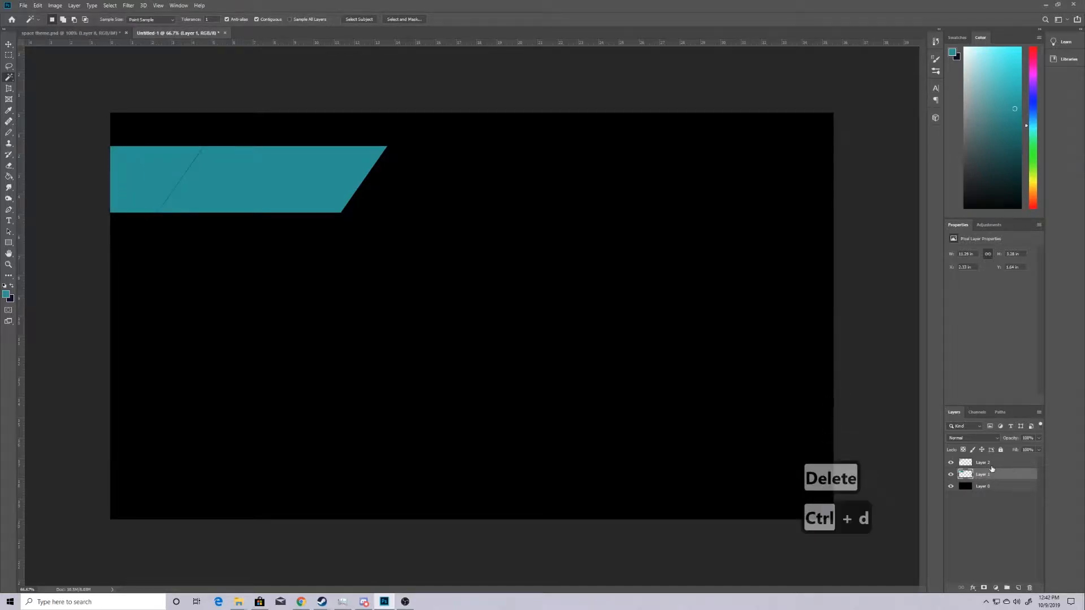
# - Merge the teal pieces into one layer and scale the parallelogram down to button size
pyautogui.click(989, 462)
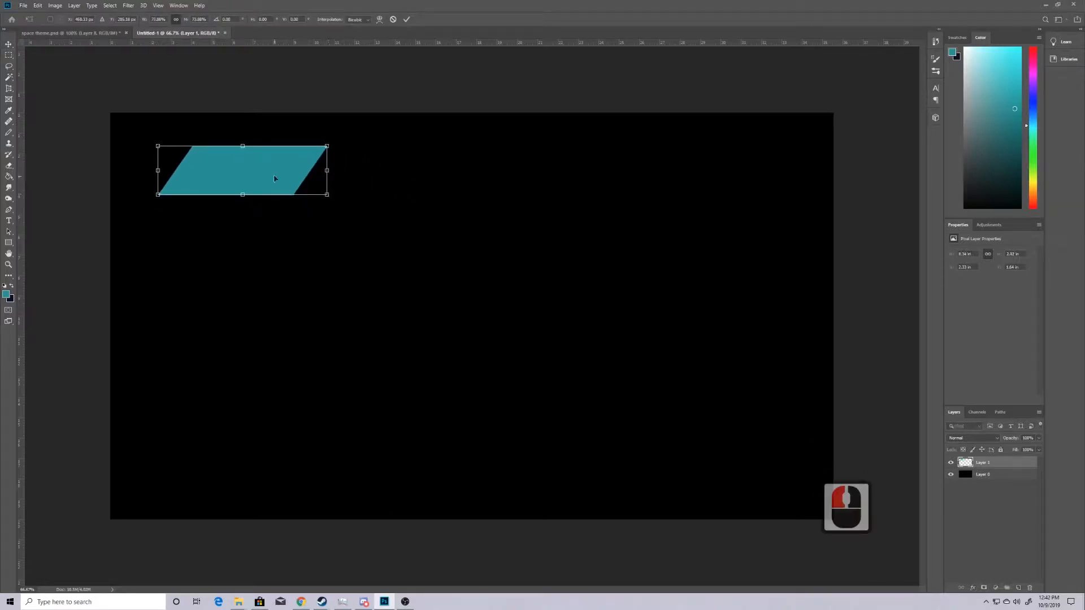
pyautogui.moveTo(243, 169); pyautogui.dragTo(259, 183)
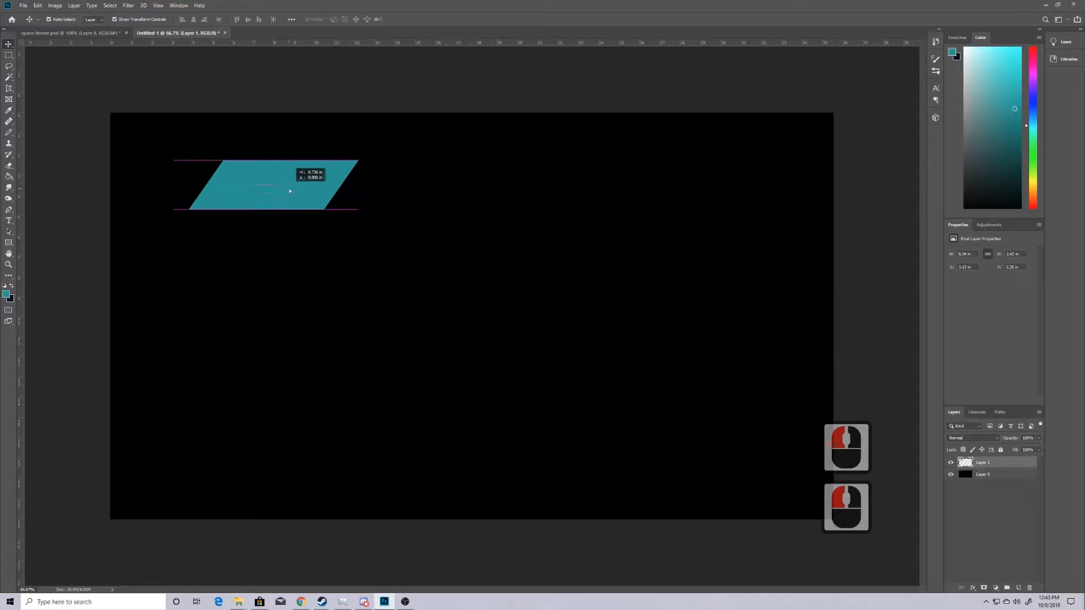
# - Add a vertical guide at 10% across the canvas
pyautogui.click(158, 6)
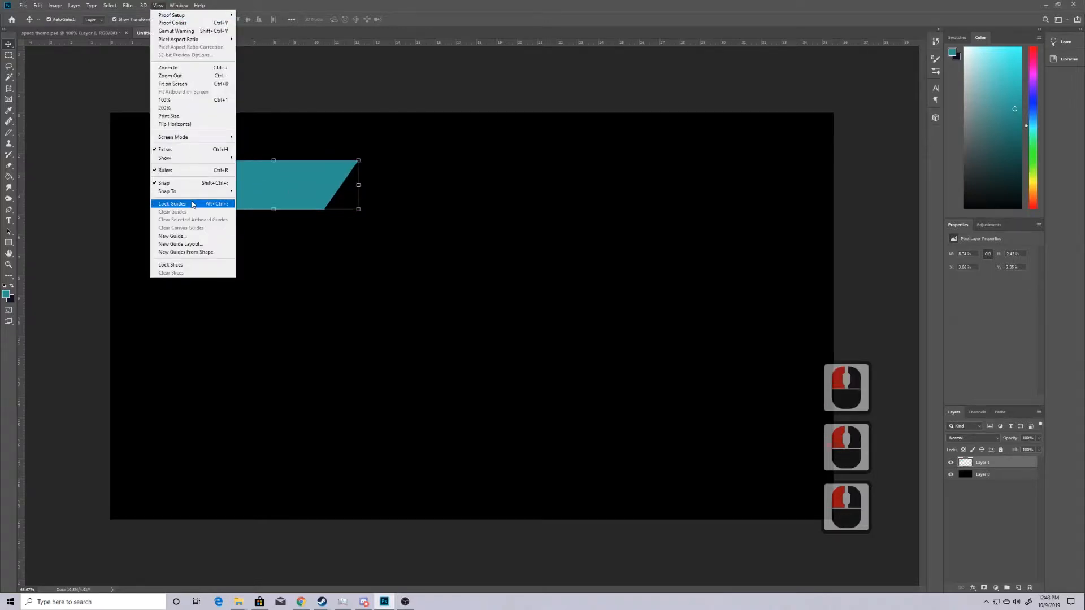
pyautogui.click(172, 236)
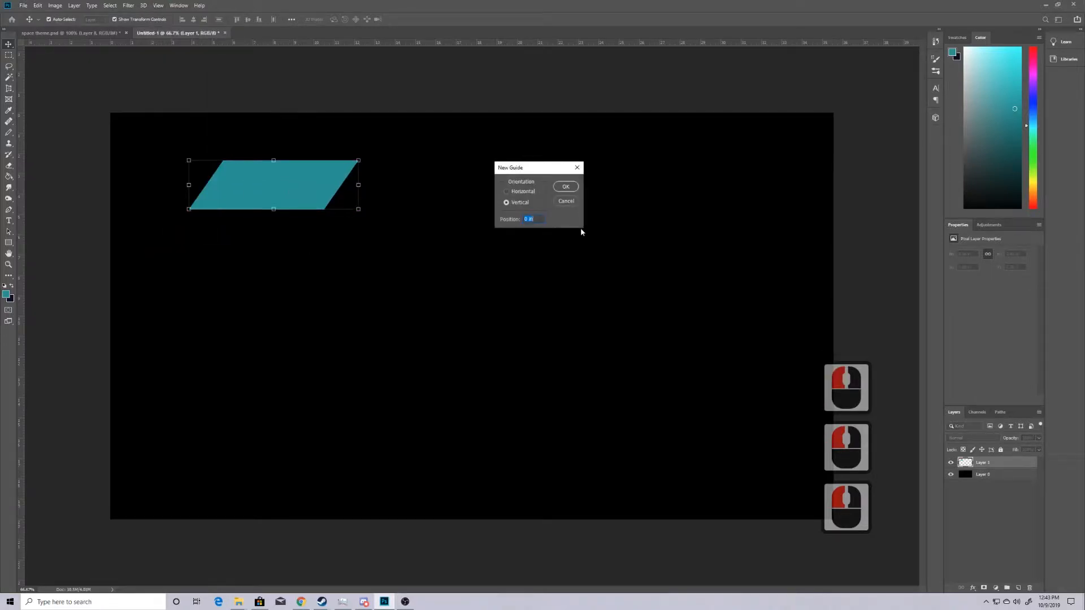
pyautogui.write('10')
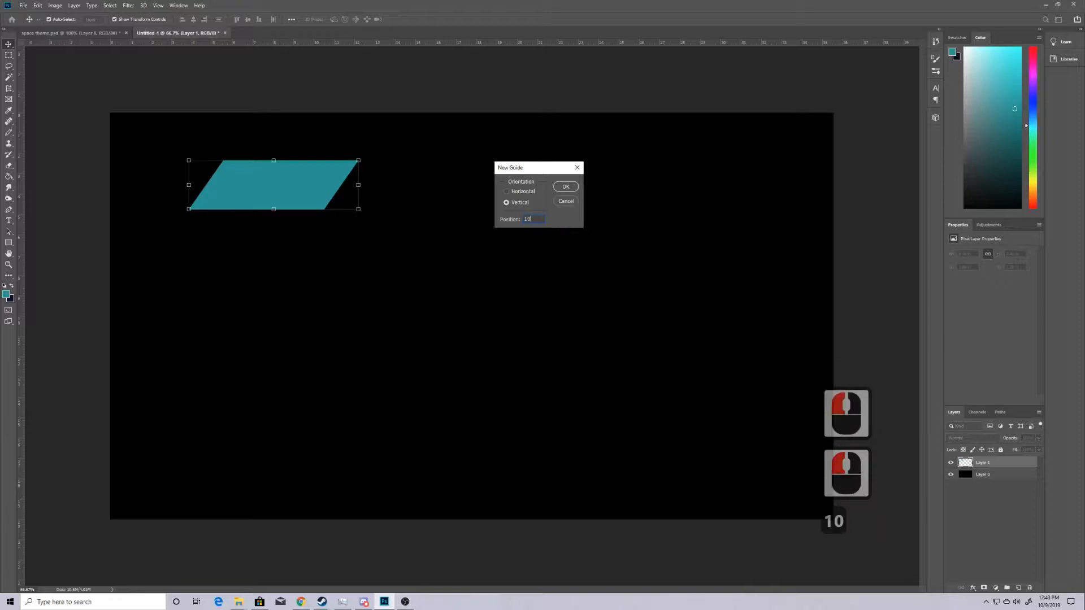
pyautogui.click(565, 187)
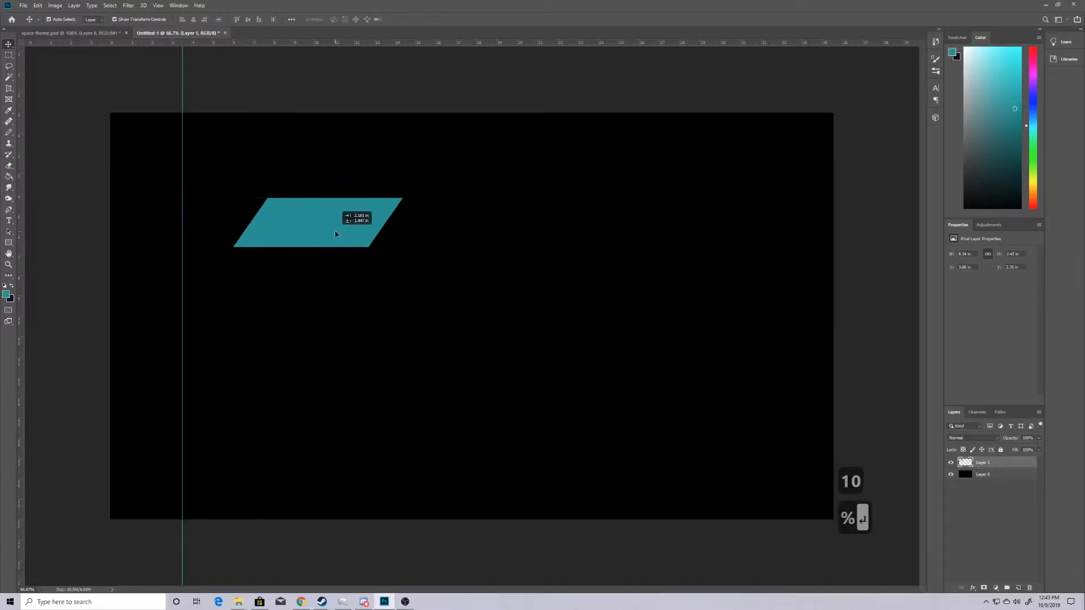
# - Move the parallelogram so its left corner snaps to the guide
pyautogui.moveTo(336, 234); pyautogui.dragTo(281, 251)
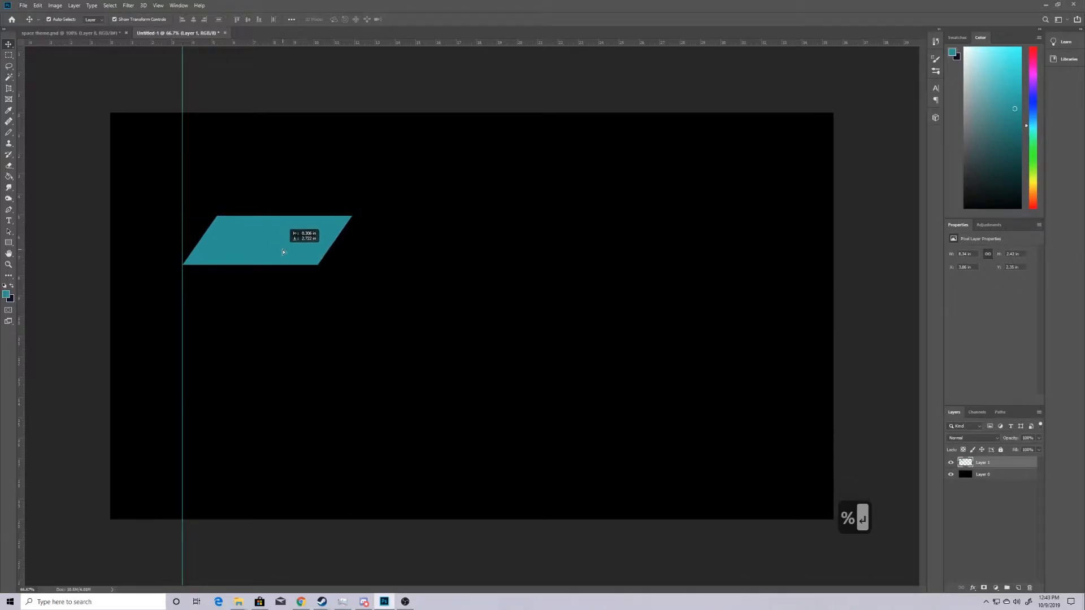
pyautogui.moveTo(266, 242); pyautogui.dragTo(267, 270)
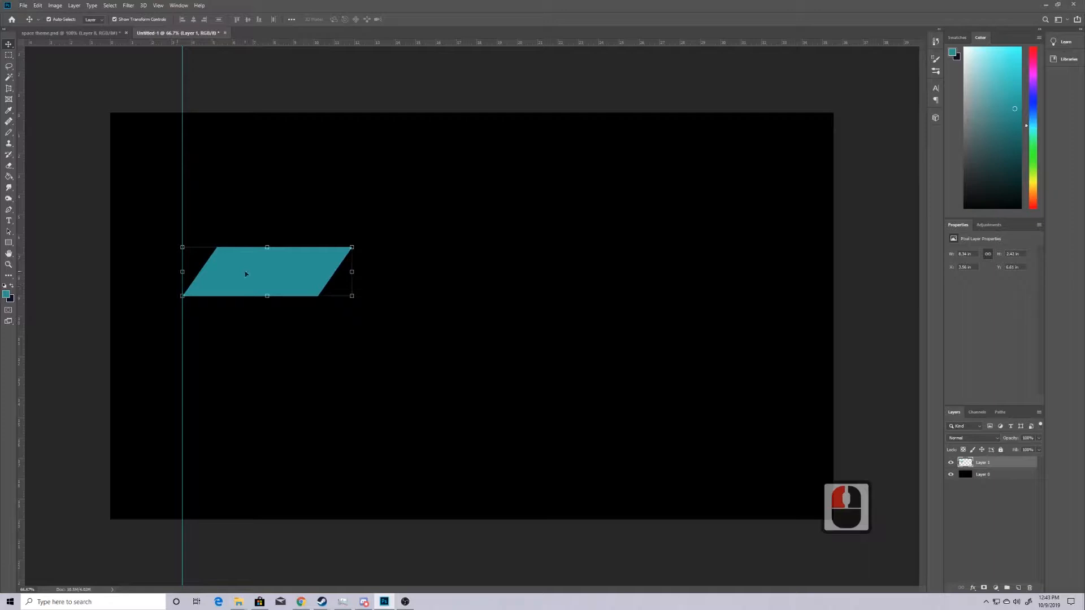
pyautogui.moveTo(231, 281)
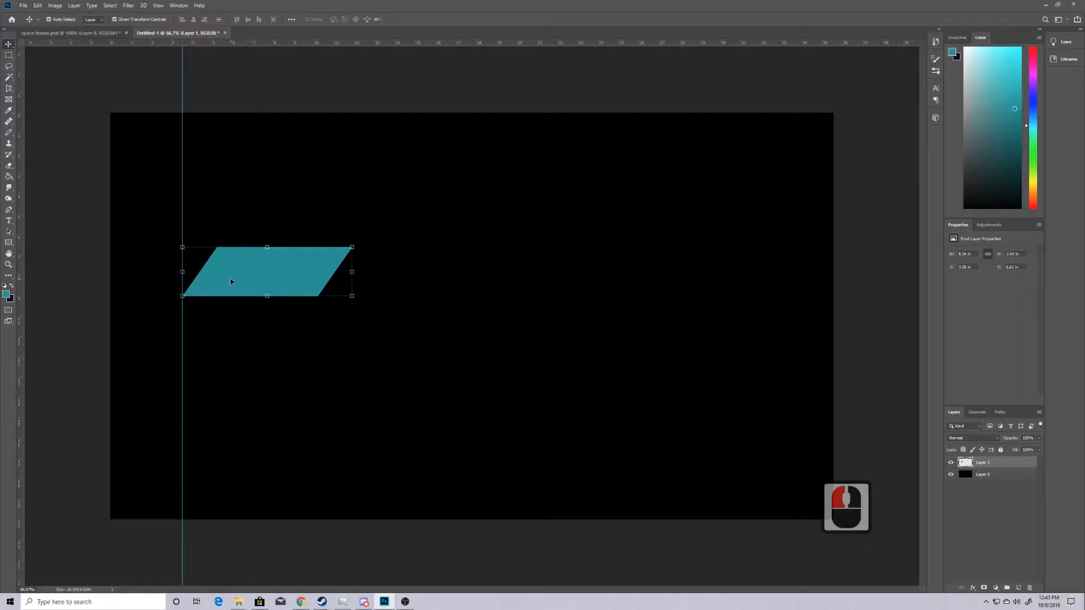
pyautogui.doubleClick(983, 462)
pyautogui.write('Standard Button')
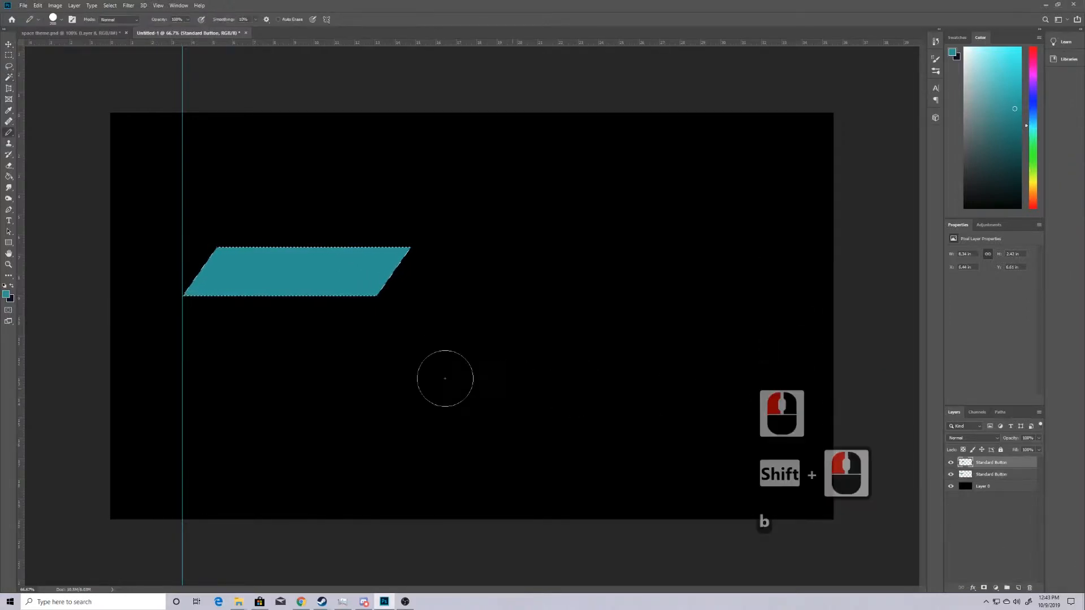
pyautogui.moveTo(173, 286)
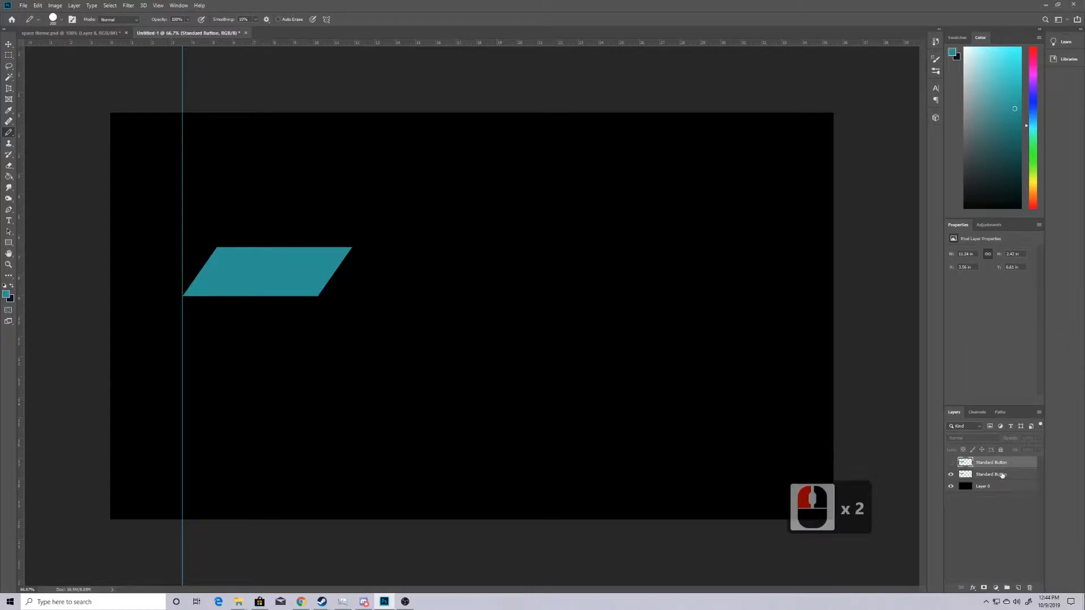
# - Hide the top Standard Button copy and dim the lower copy to 45% opacity
pyautogui.click(991, 474)
pyautogui.write('45')
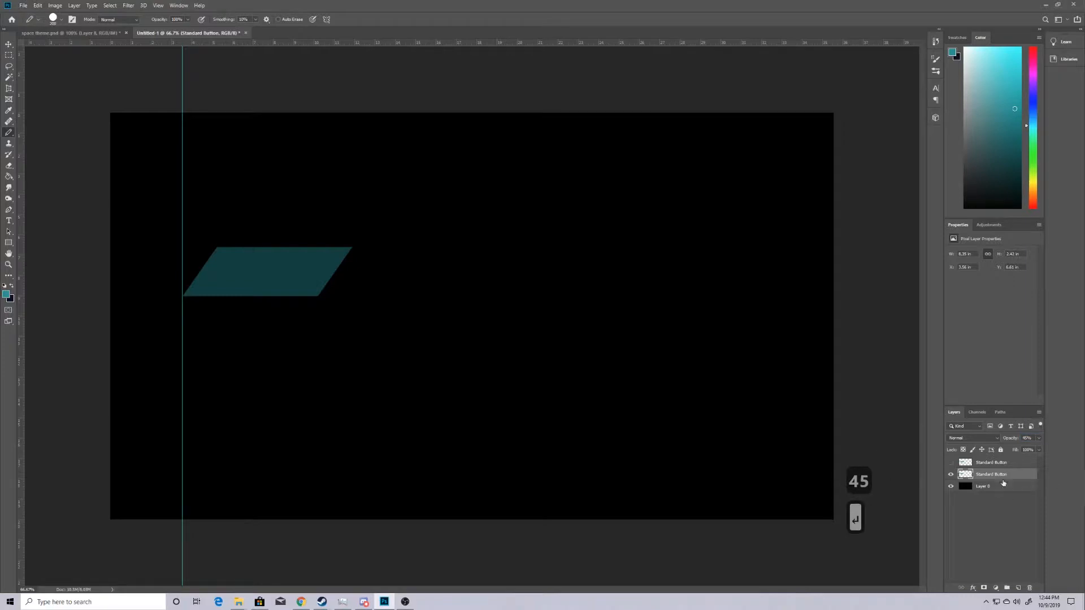
# - Open Layer Style on the dimmed button and enable Bevel & Emboss
pyautogui.doubleClick(990, 474)
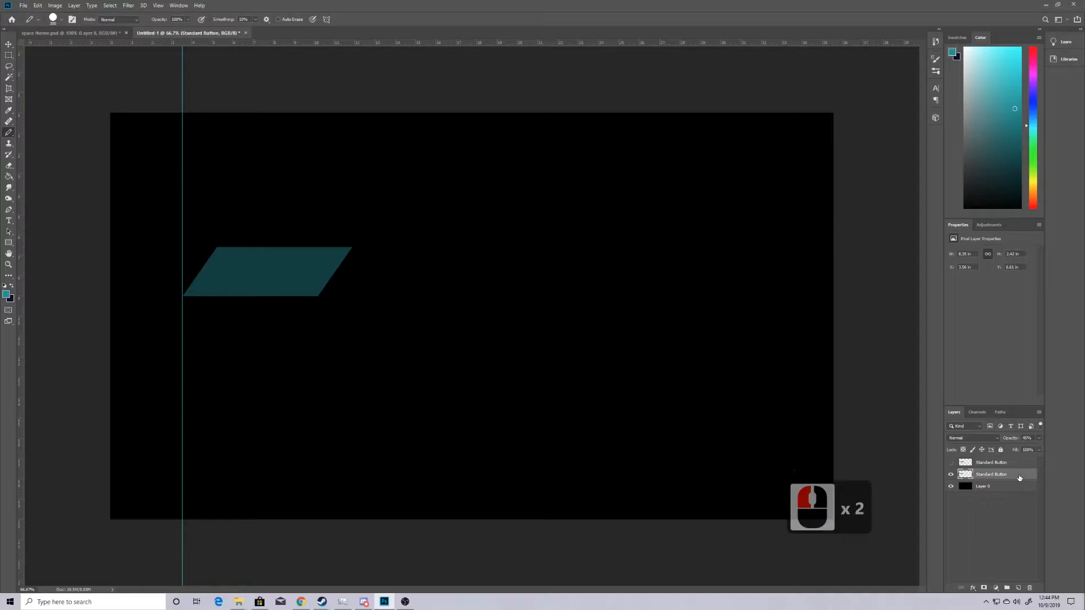
pyautogui.doubleClick(991, 474)
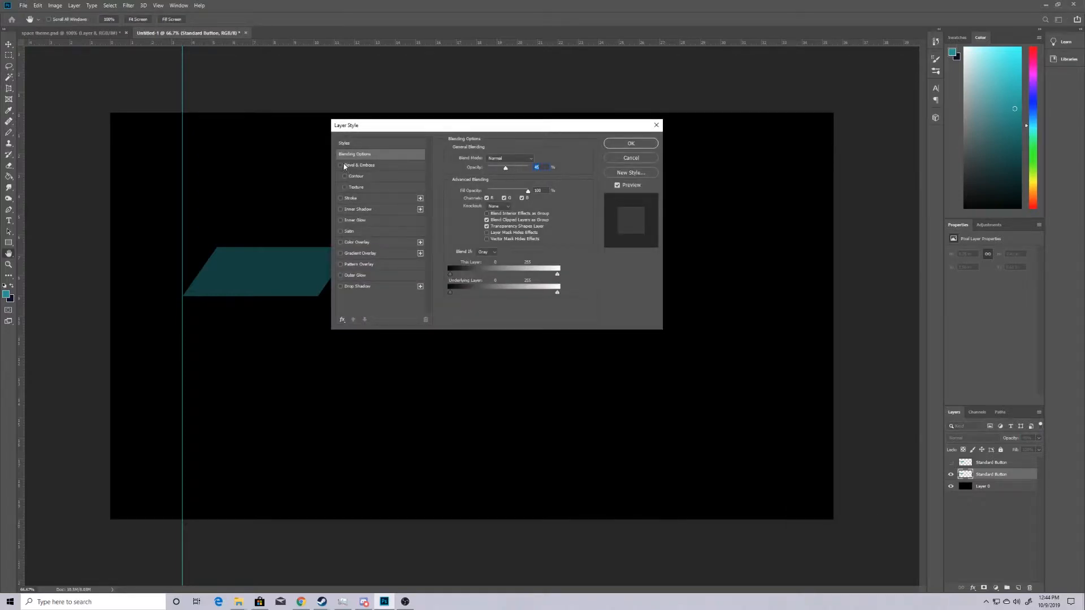
pyautogui.click(339, 165)
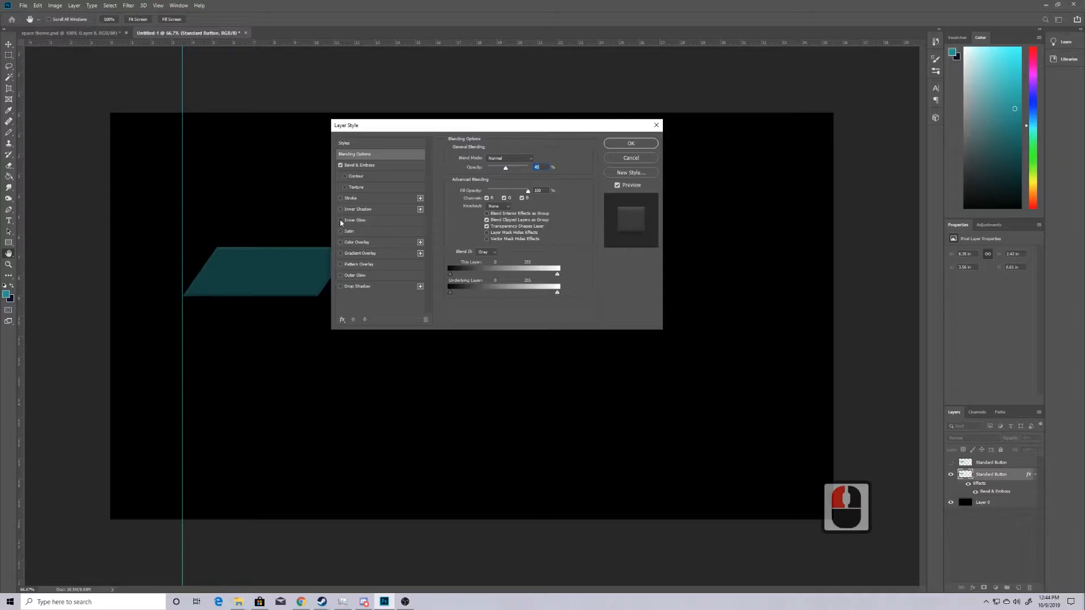
pyautogui.click(358, 164)
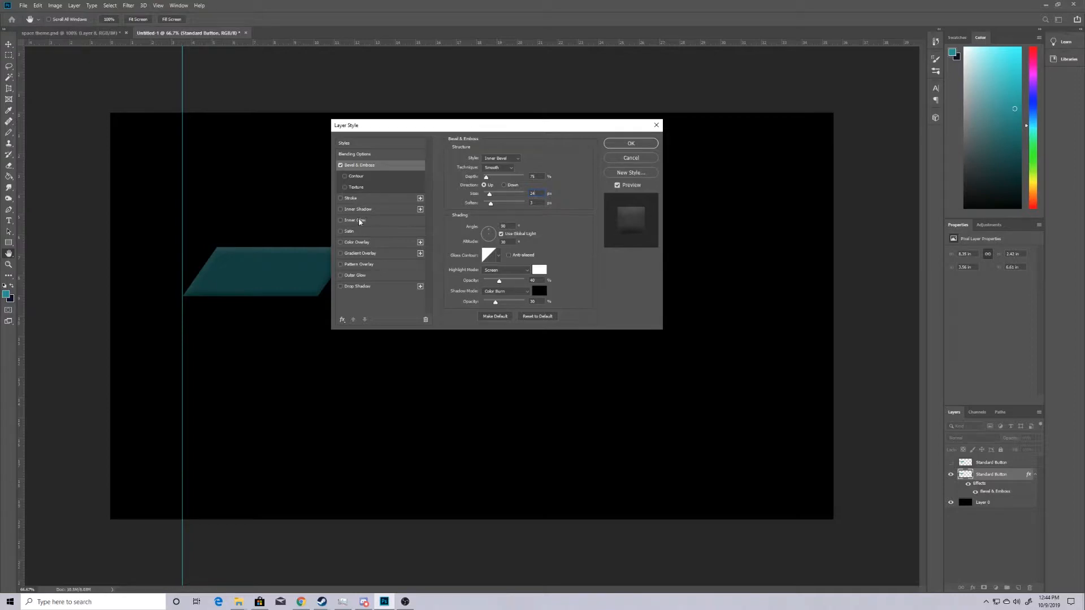
# - Add Inner Glow and a linear Gradient Overlay with adjusted opacity, then apply
pyautogui.click(340, 220)
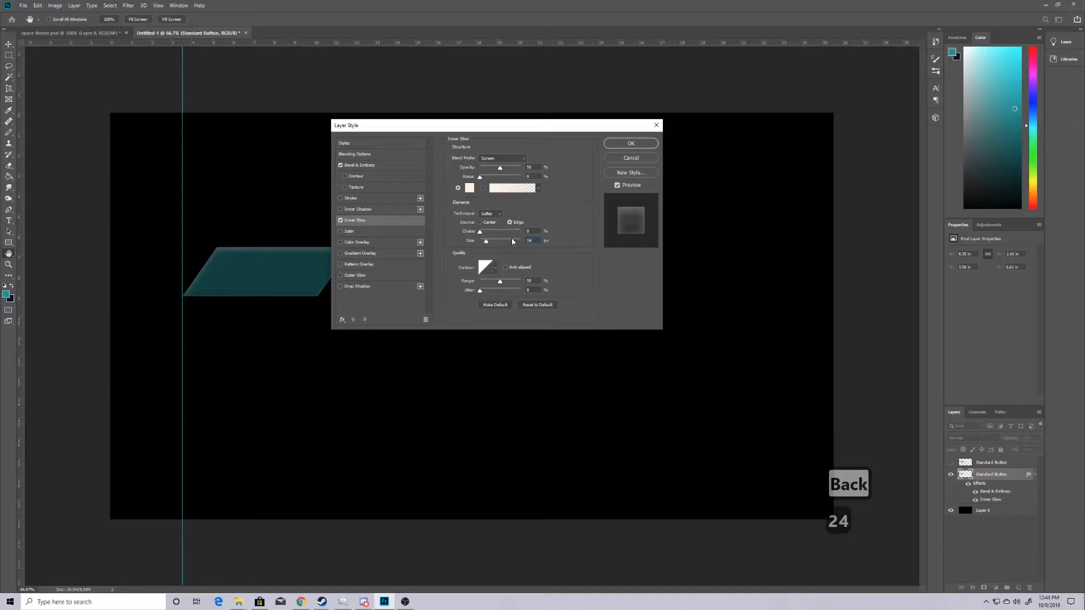
pyautogui.click(359, 253)
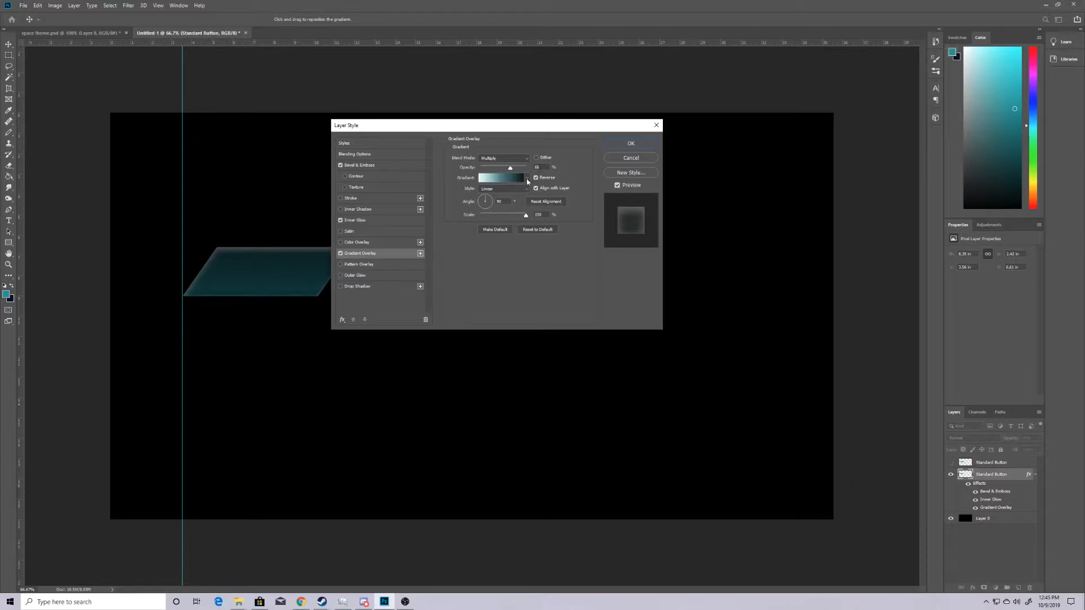
pyautogui.click(501, 178)
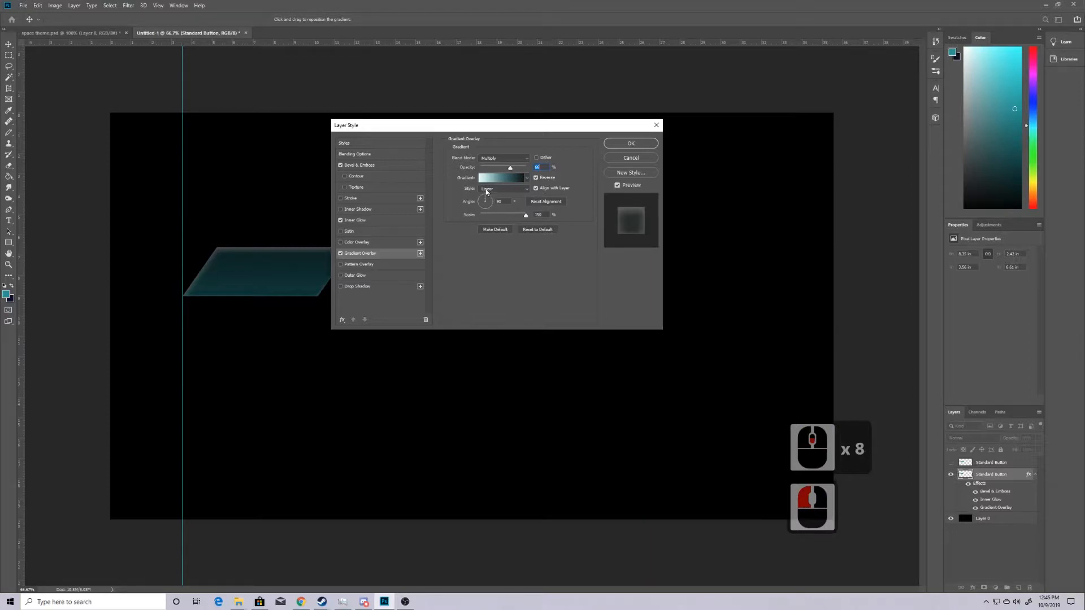
pyautogui.click(629, 143)
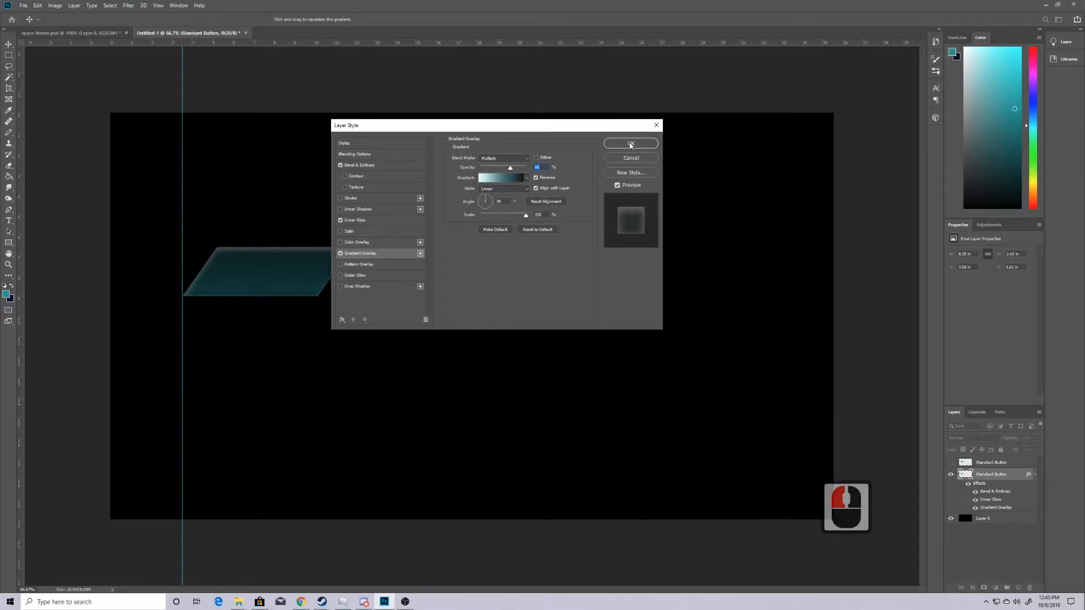
pyautogui.click(630, 144)
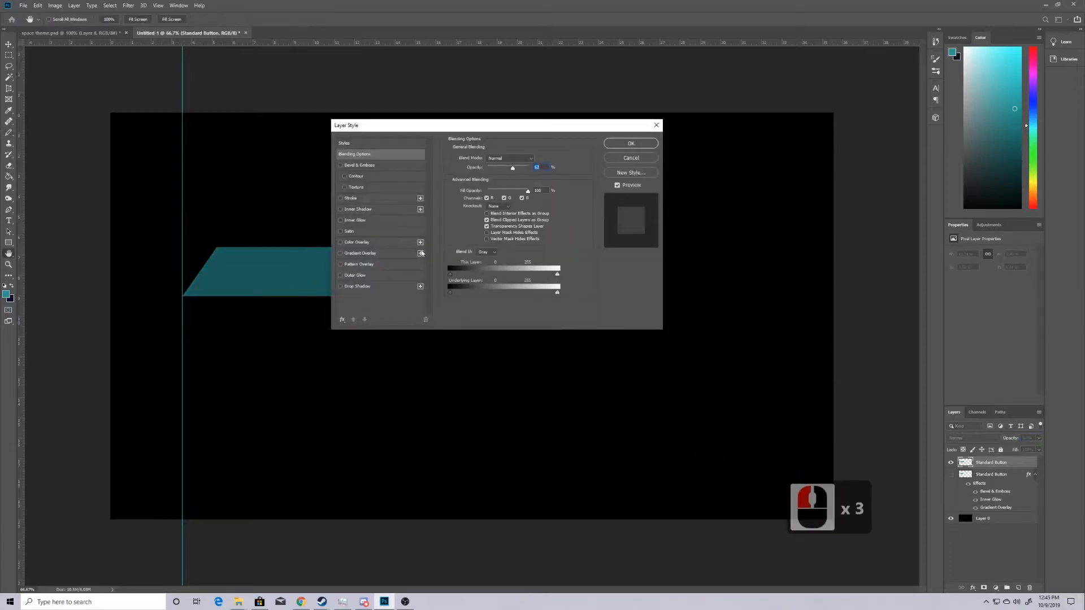
# - Give the top button copy Bevel & Emboss, Inner Glow and Inner Shadow effects
pyautogui.click(340, 165)
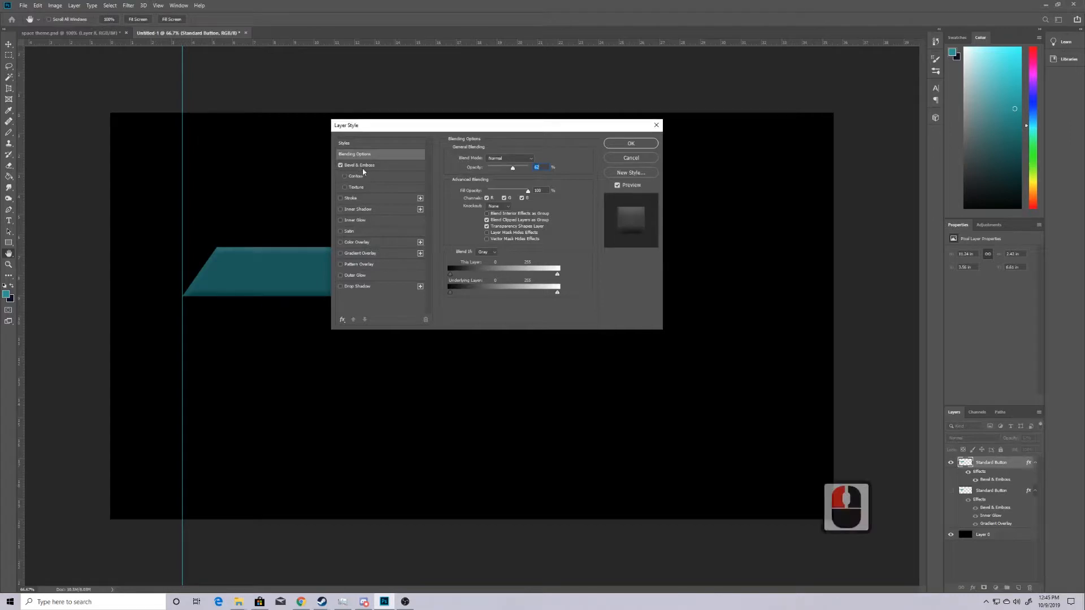
pyautogui.click(358, 164)
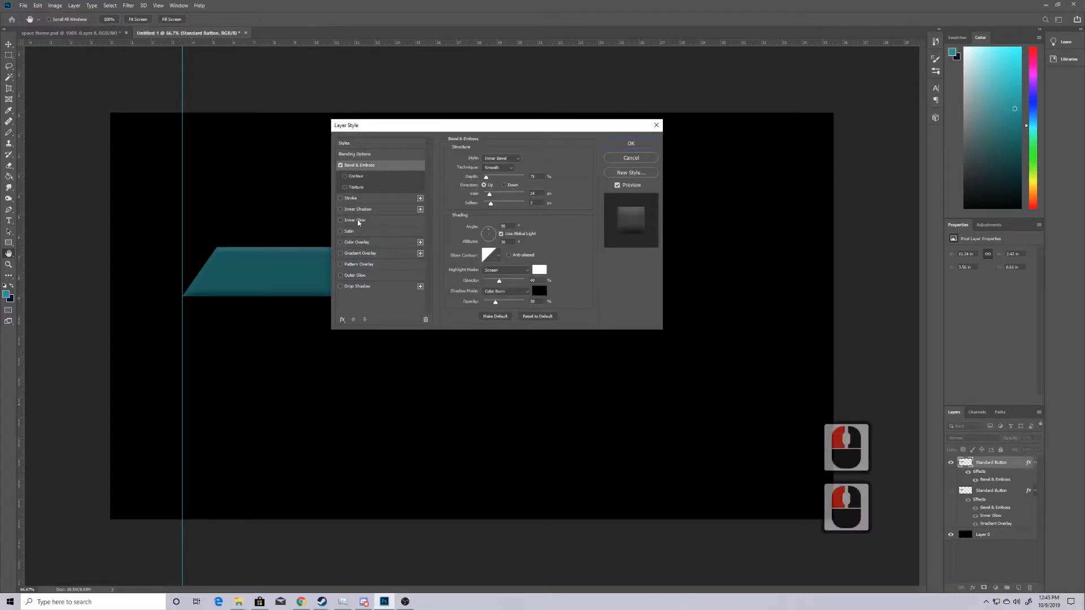
pyautogui.click(356, 219)
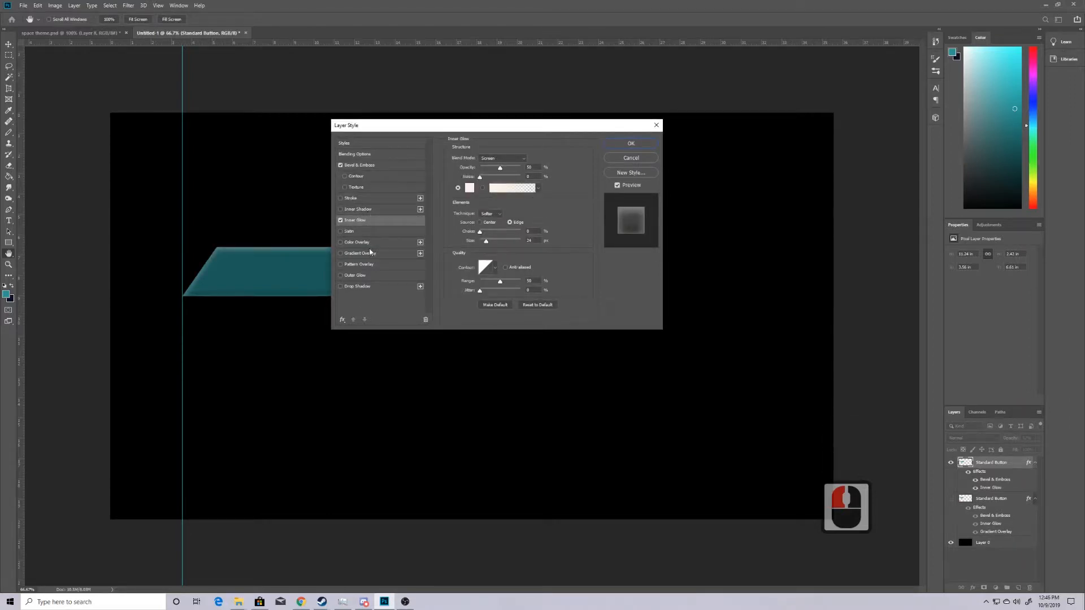
pyautogui.moveTo(370, 248)
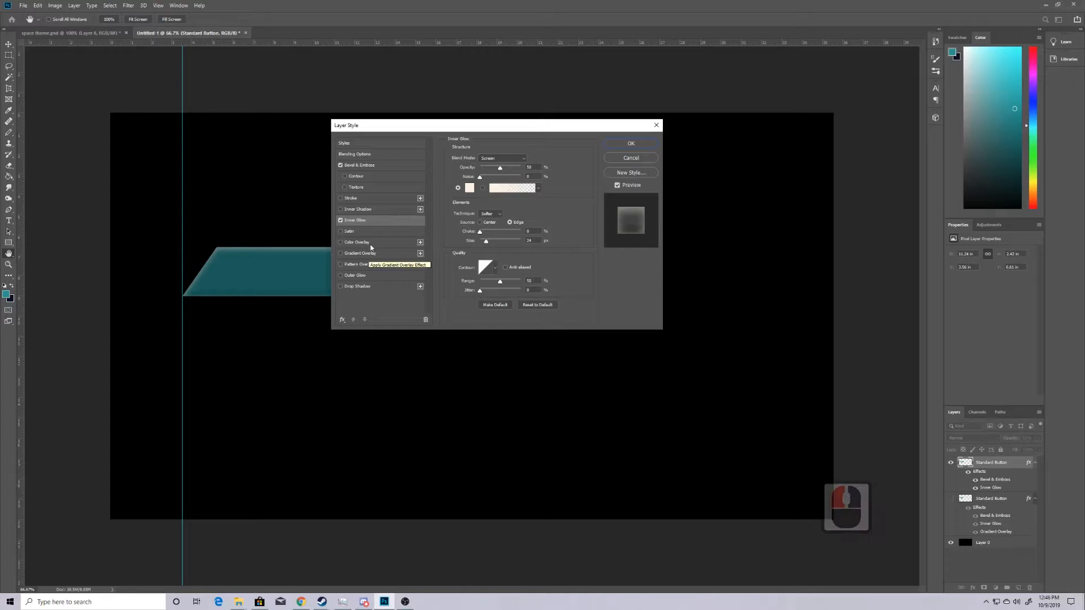
pyautogui.click(341, 209)
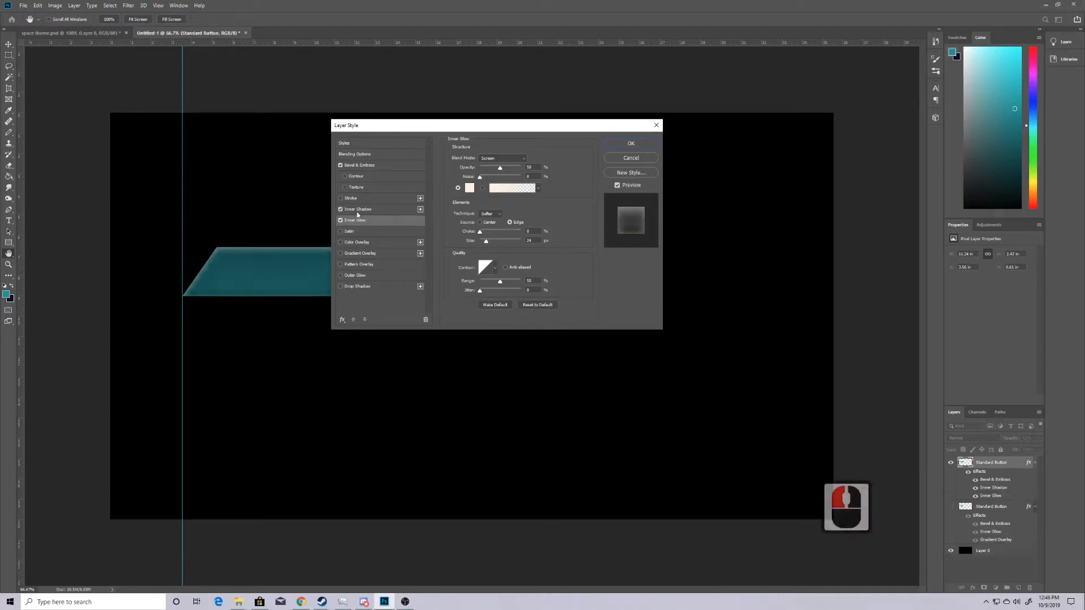
pyautogui.click(357, 209)
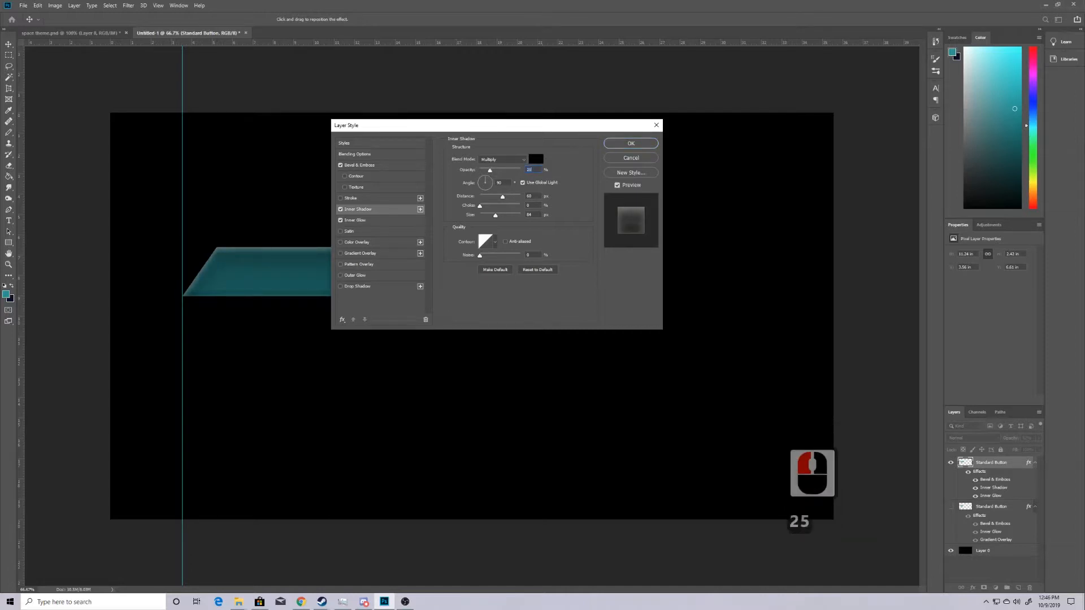
pyautogui.click(629, 143)
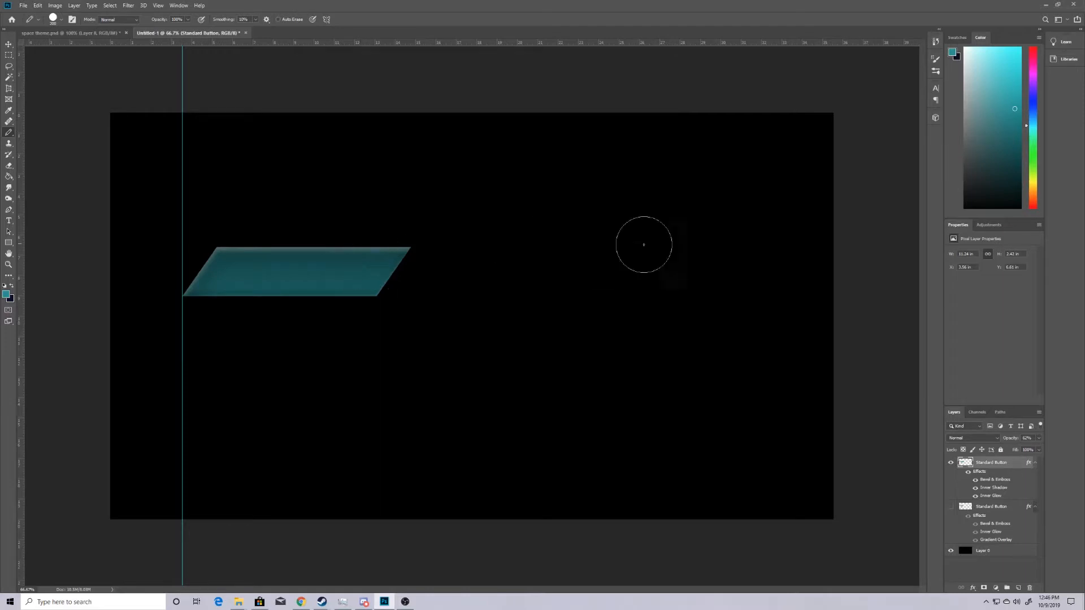
pyautogui.moveTo(366, 258)
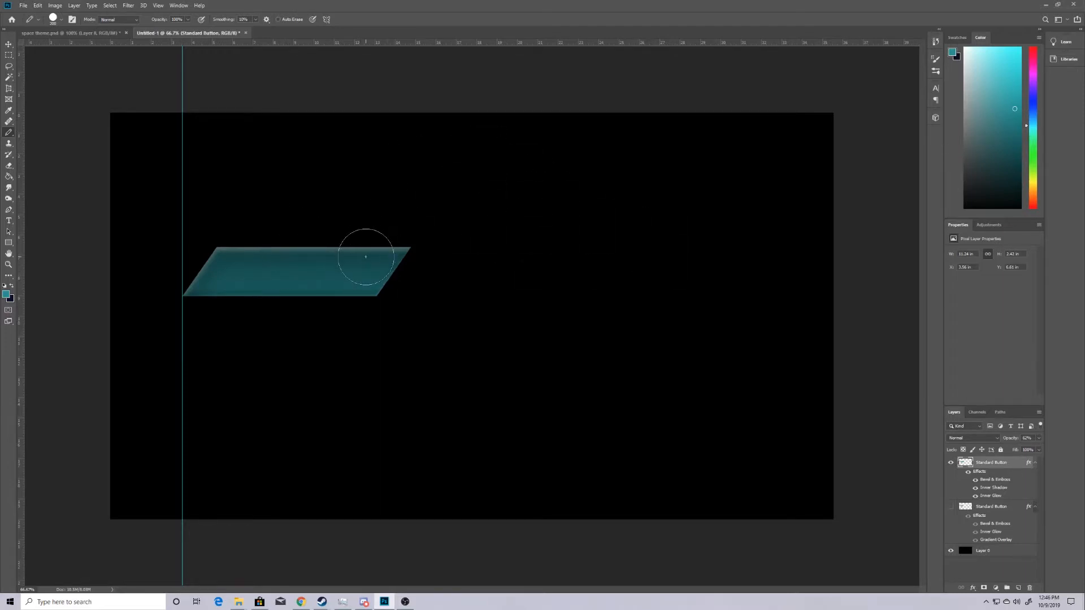
pyautogui.moveTo(291, 254)
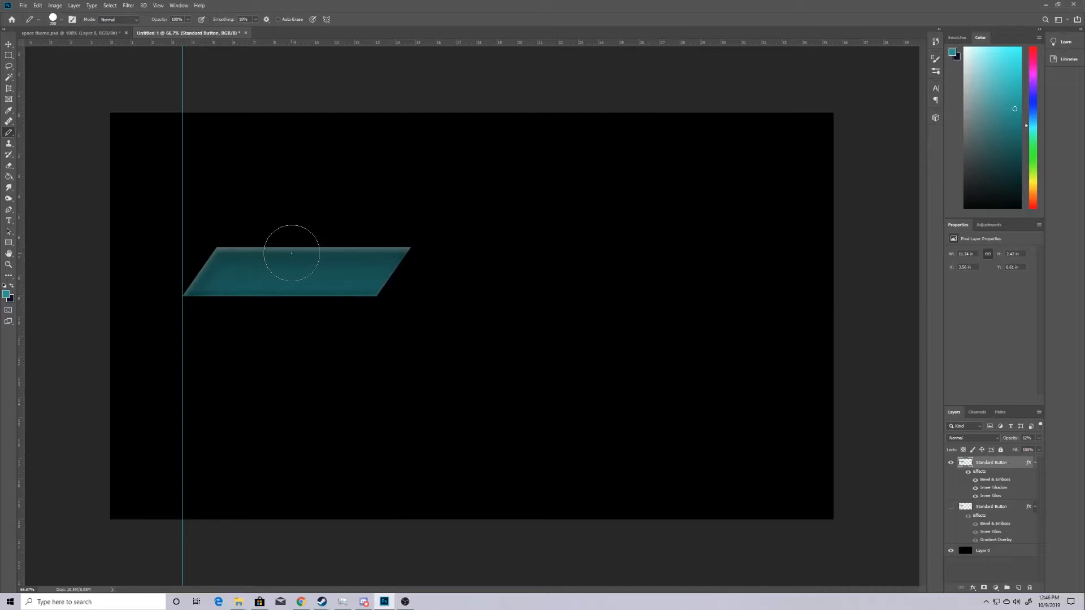
# - Undo the stray stroke, then duplicate the button layers and drag copies down the guide
pyautogui.press('ctrl+z')
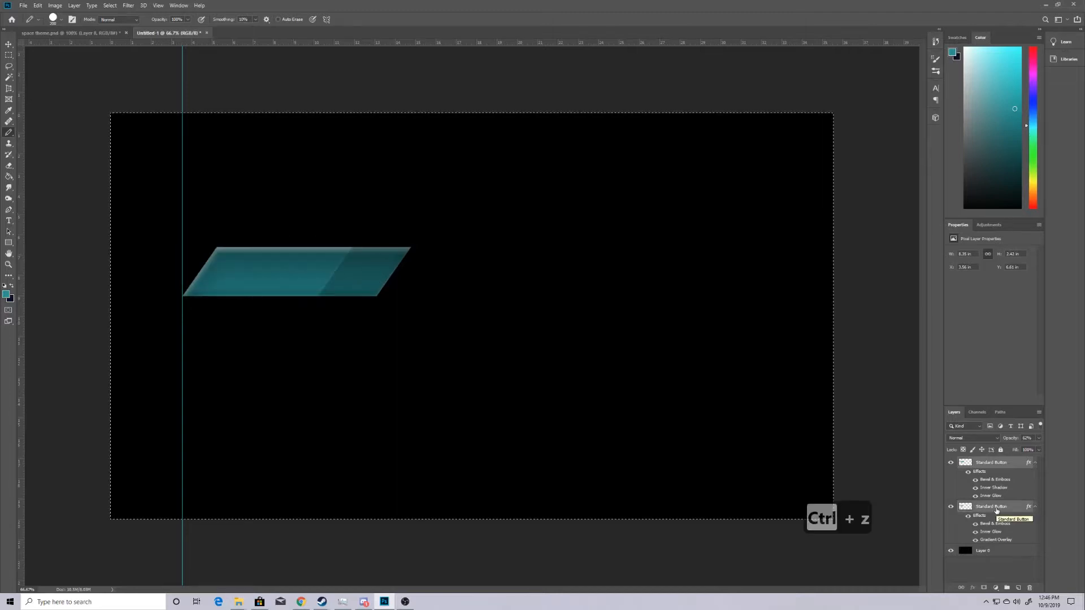
pyautogui.press('ctrl+j')
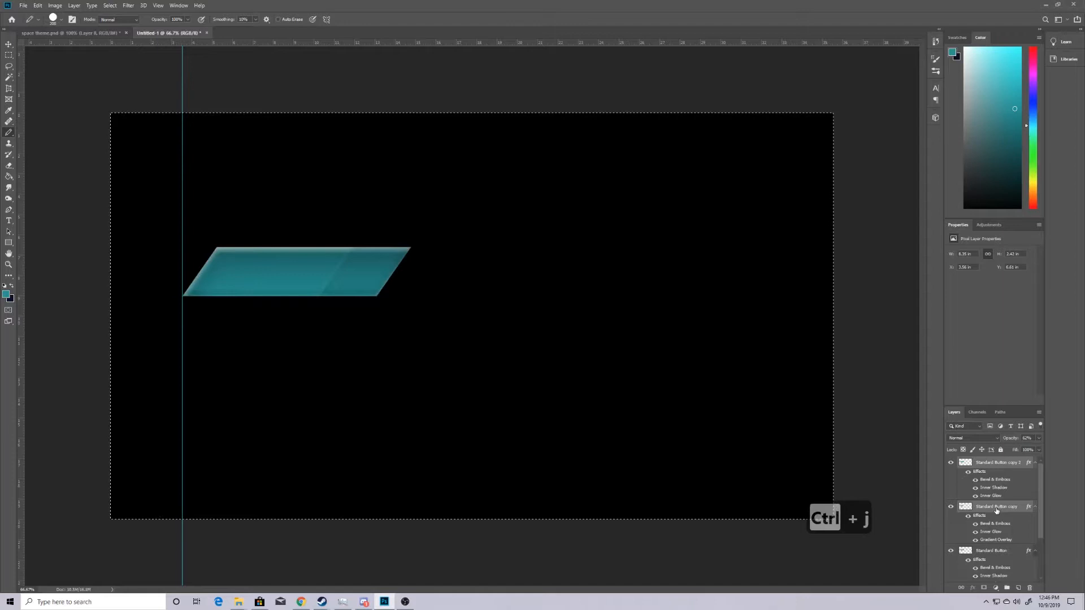
pyautogui.moveTo(875, 395)
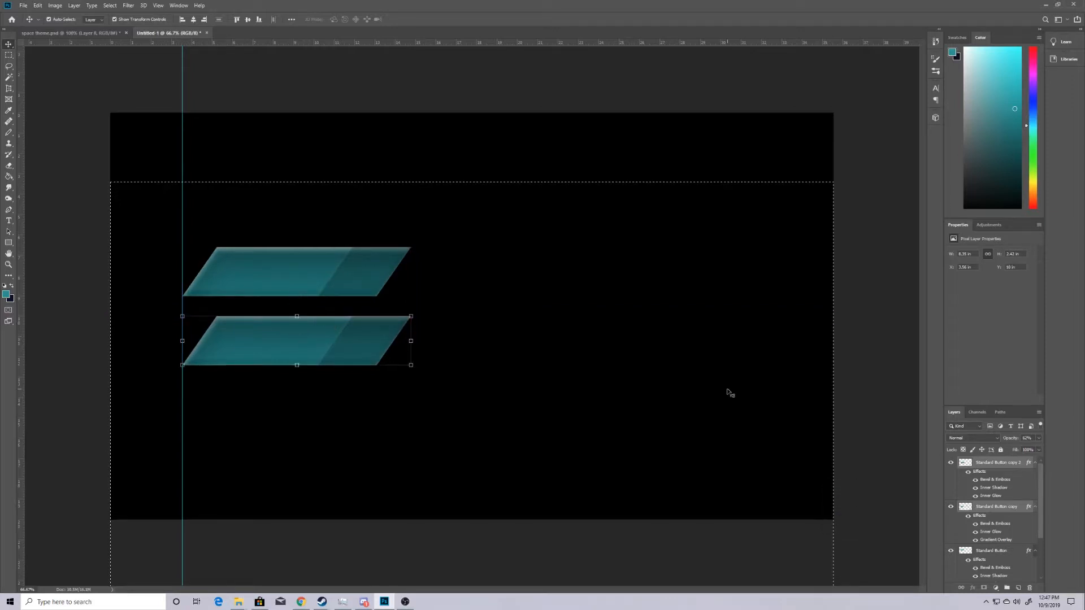
pyautogui.press('ctrl+j')
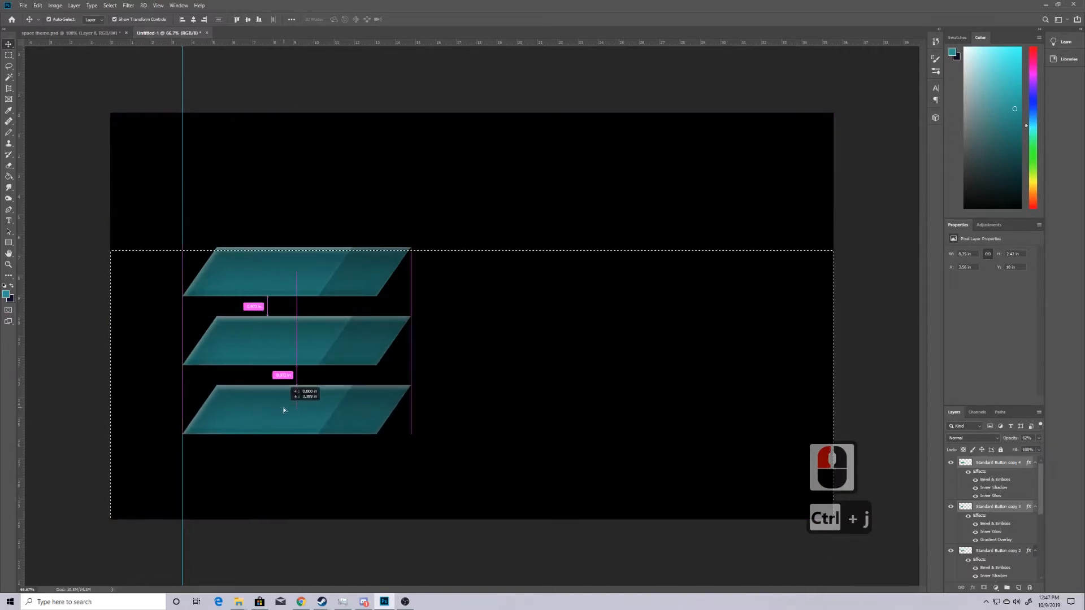
pyautogui.moveTo(282, 410); pyautogui.dragTo(287, 410)
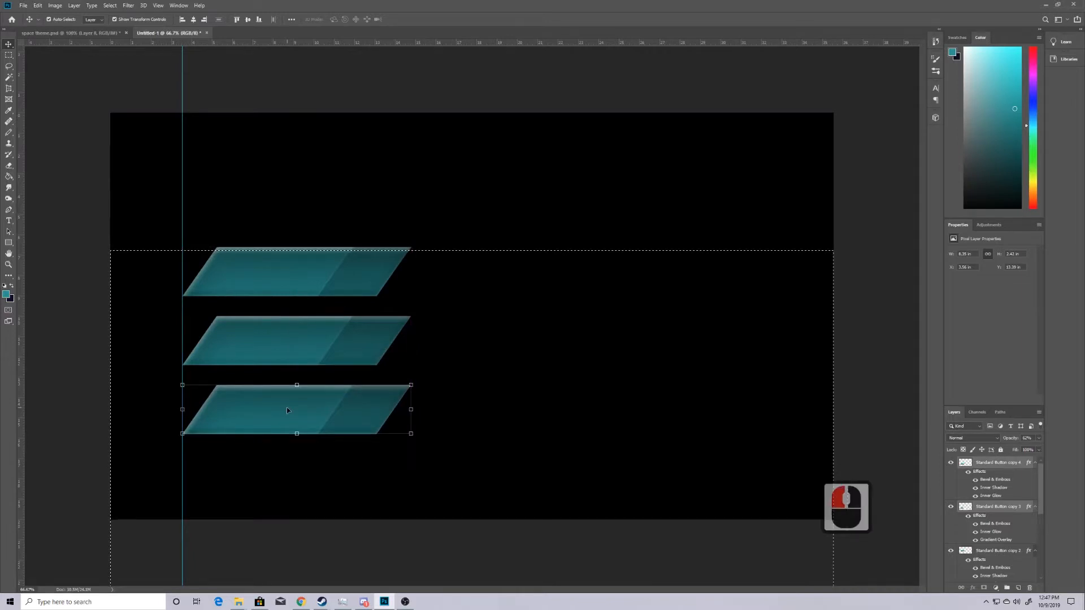
pyautogui.press('ctrl+j')
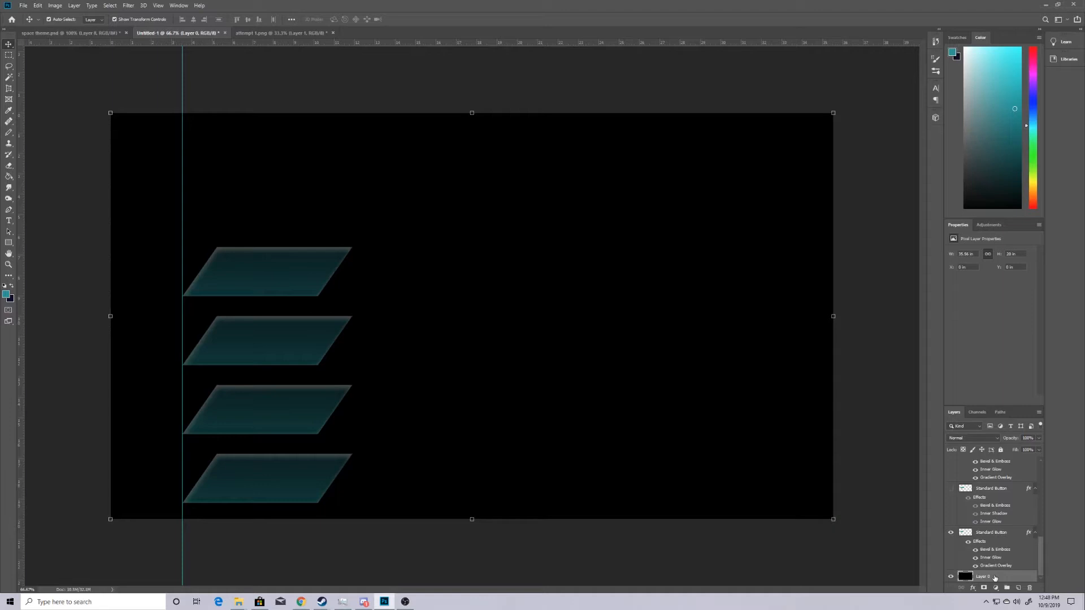
# - Paste the nebula image as the background behind the four buttons
pyautogui.press('ctrl+v')
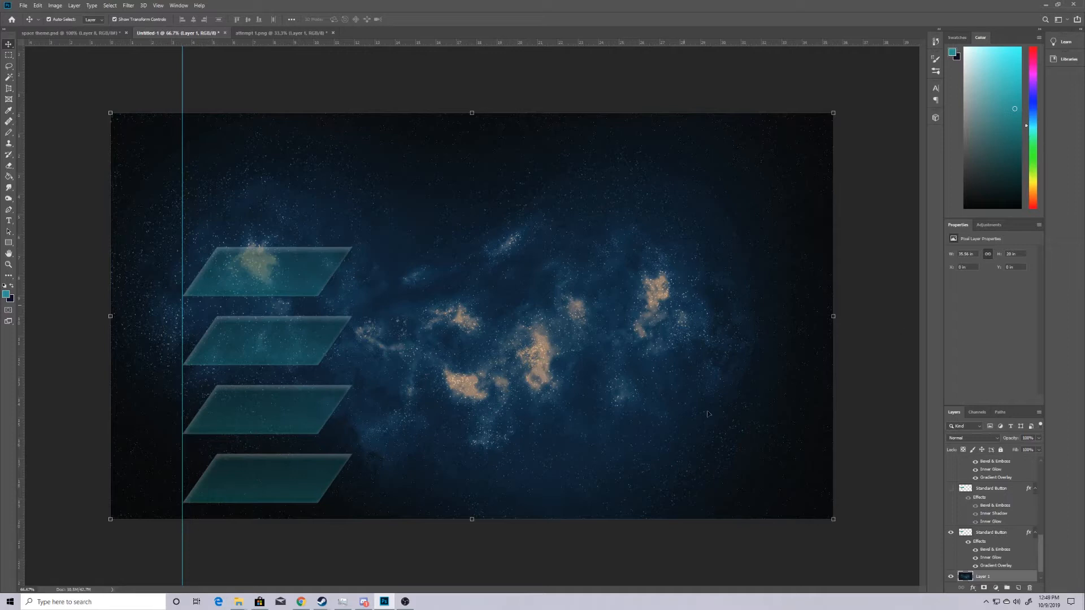
pyautogui.moveTo(515, 249)
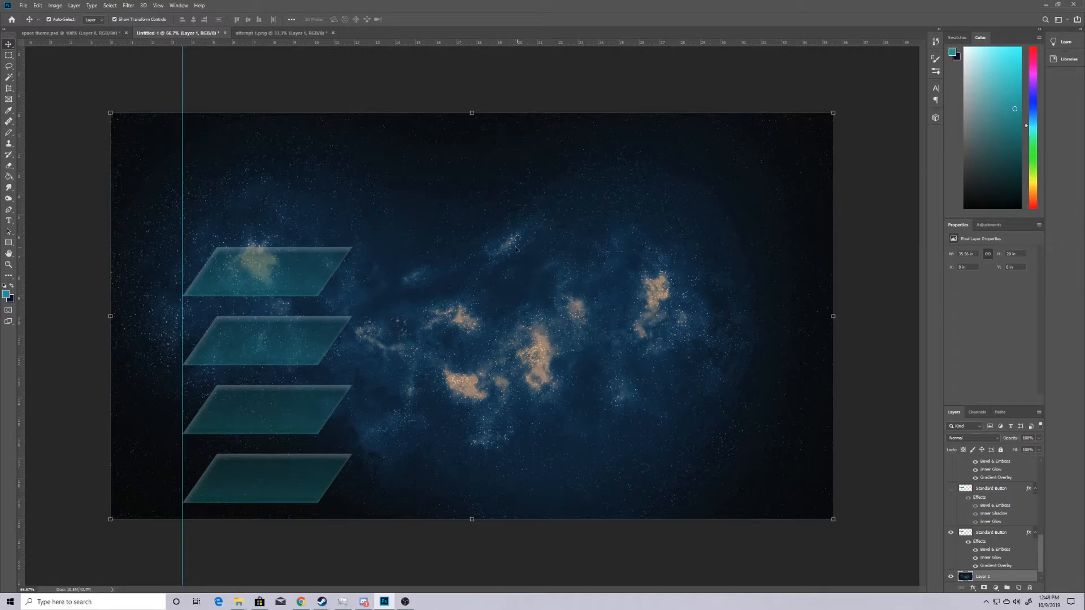
pyautogui.moveTo(453, 273)
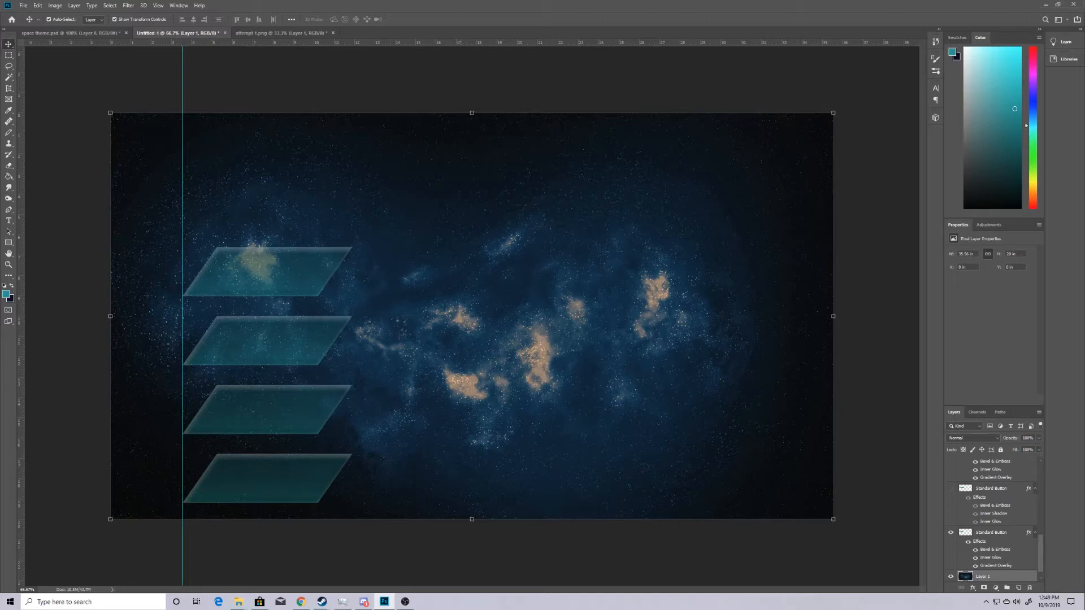
pyautogui.moveTo(715, 159)
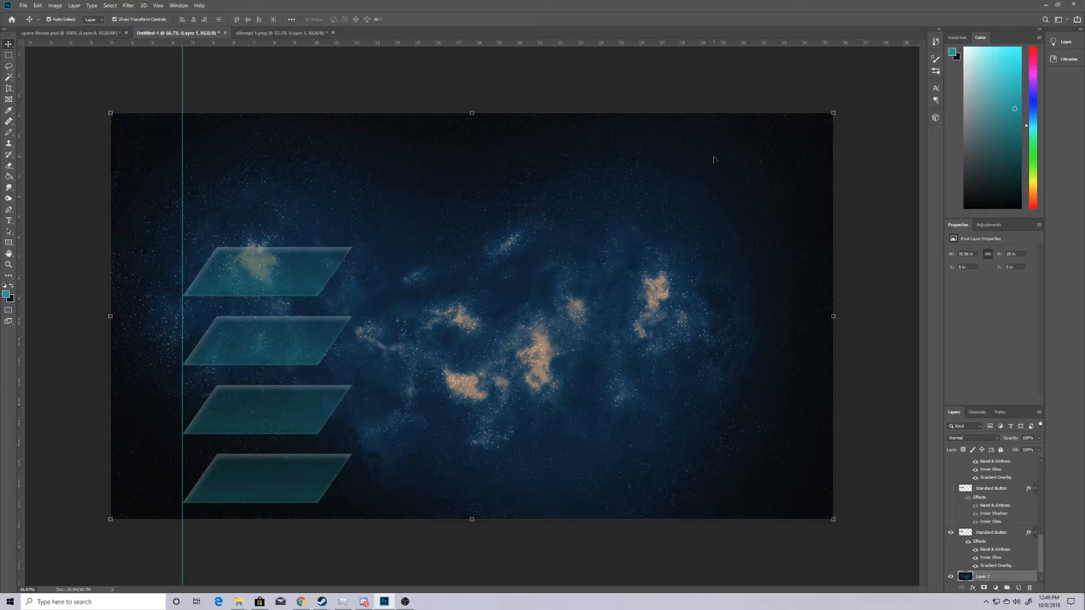
pyautogui.moveTo(574, 234)
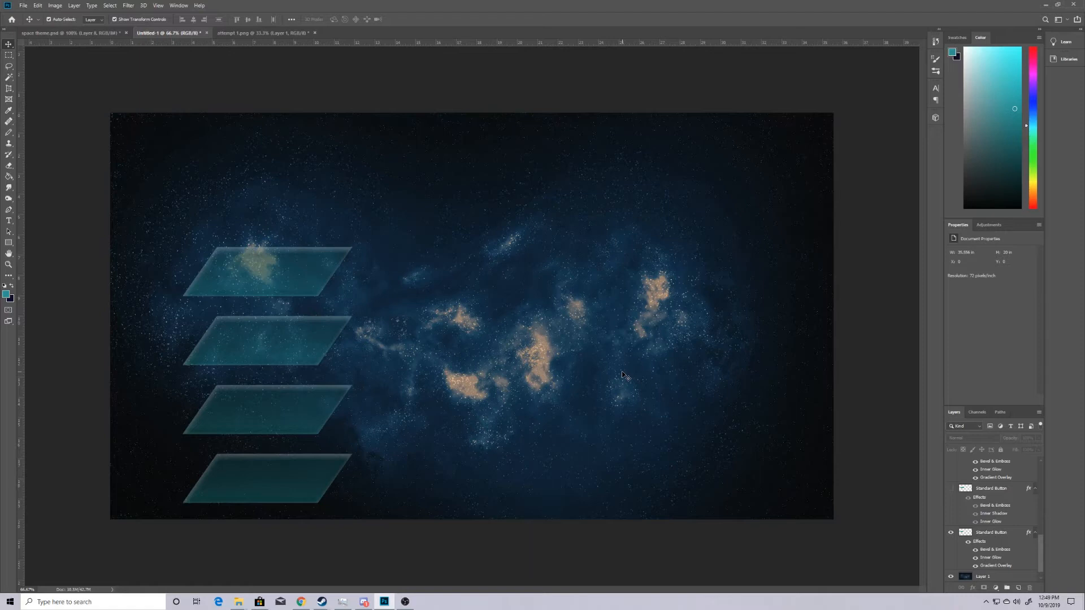
pyautogui.moveTo(303, 313)
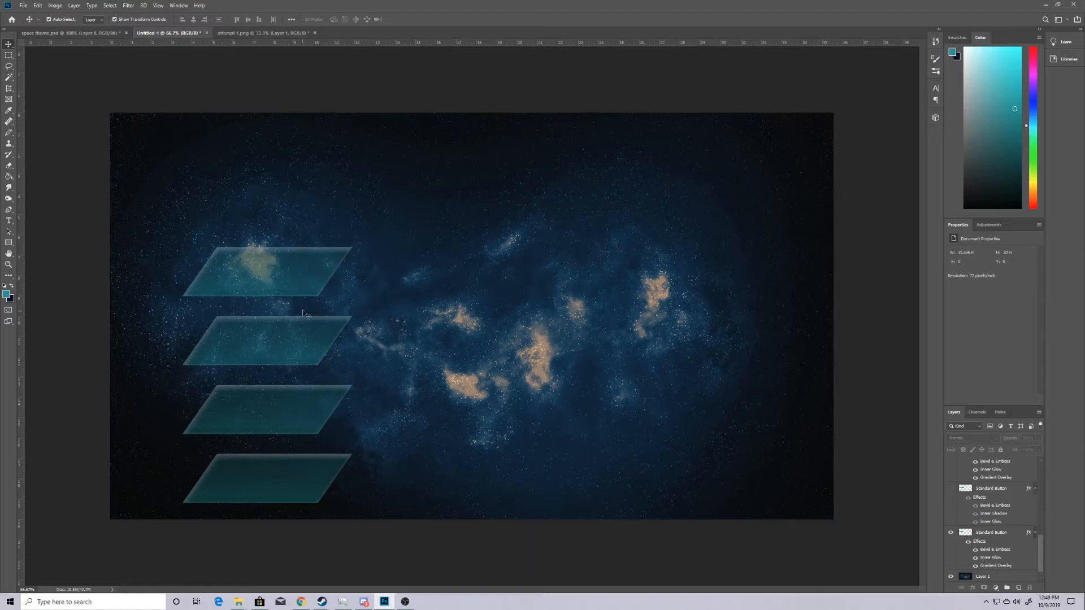
pyautogui.moveTo(348, 302)
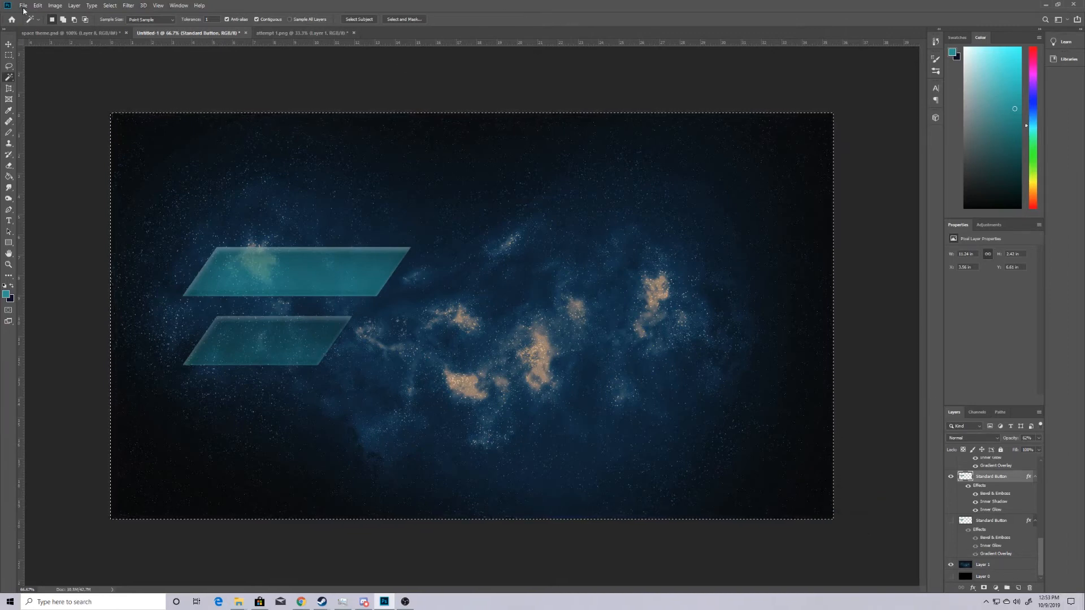
# - Start Export Layers To Files and choose the Desktop as the destination
pyautogui.click(23, 5)
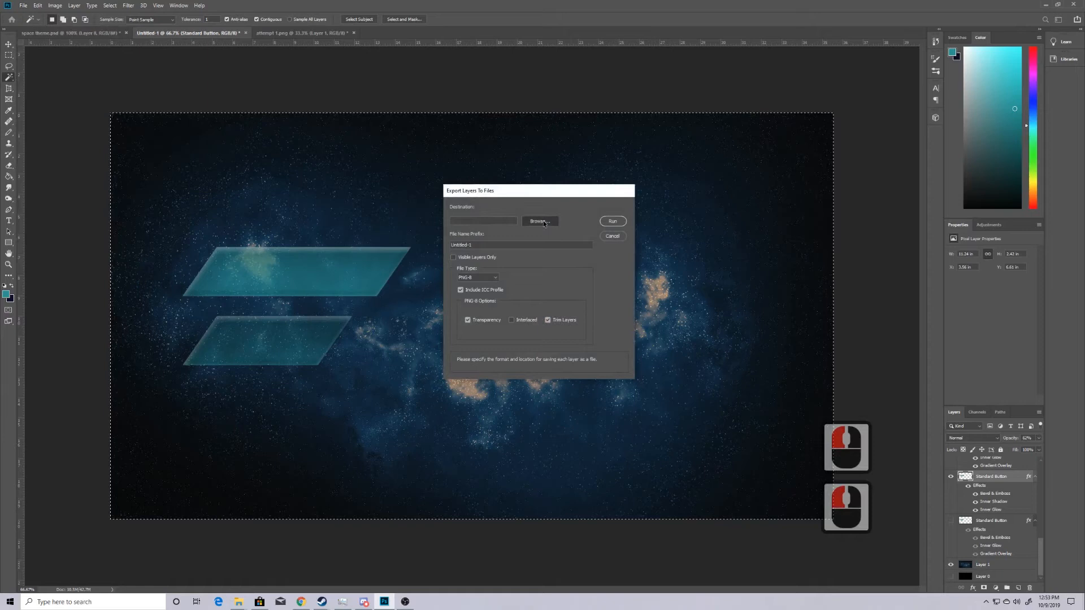
pyautogui.click(540, 221)
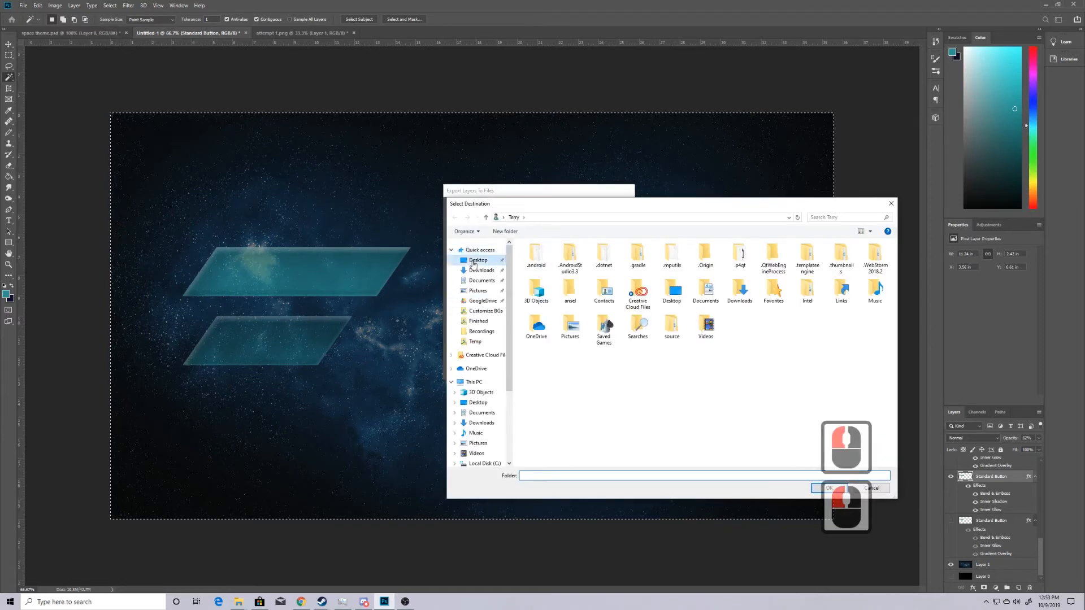
pyautogui.doubleClick(477, 260)
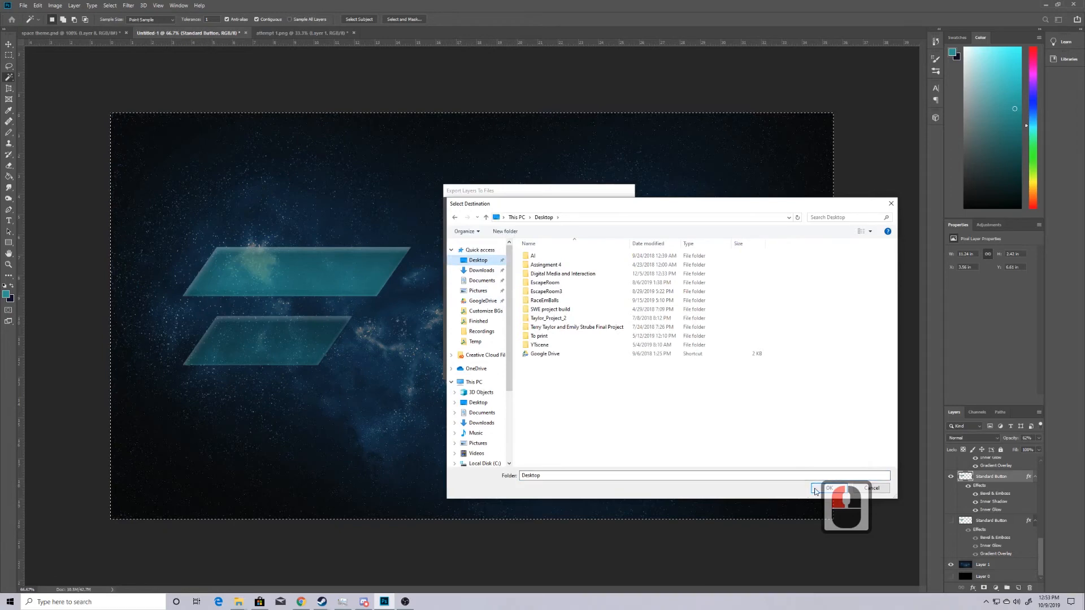
pyautogui.click(828, 488)
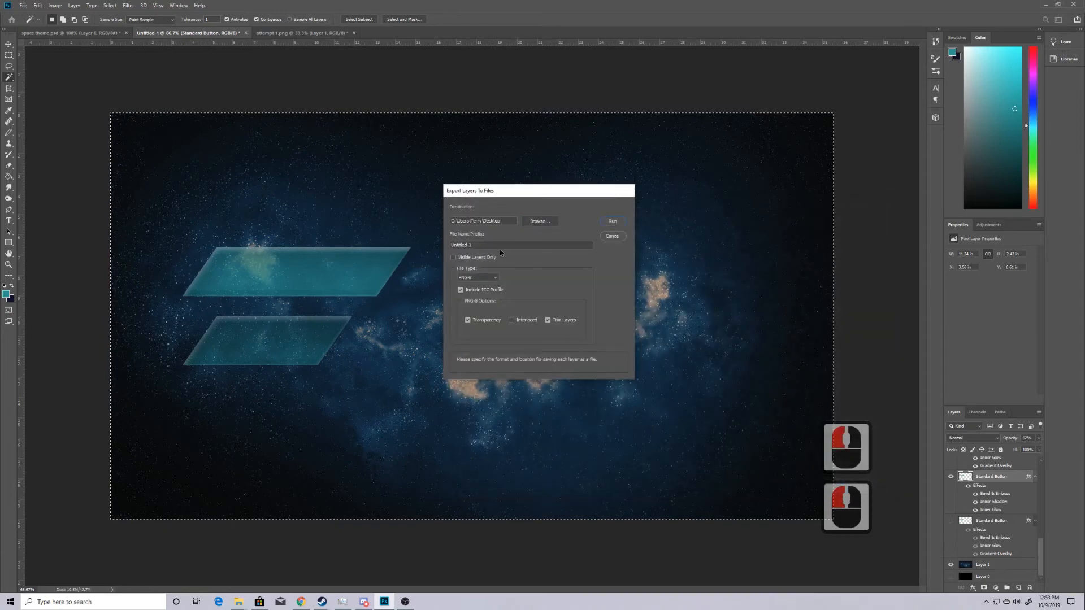
# - Set the file prefix to Space_UI, choose PNG-24, and run the export
pyautogui.click(521, 244)
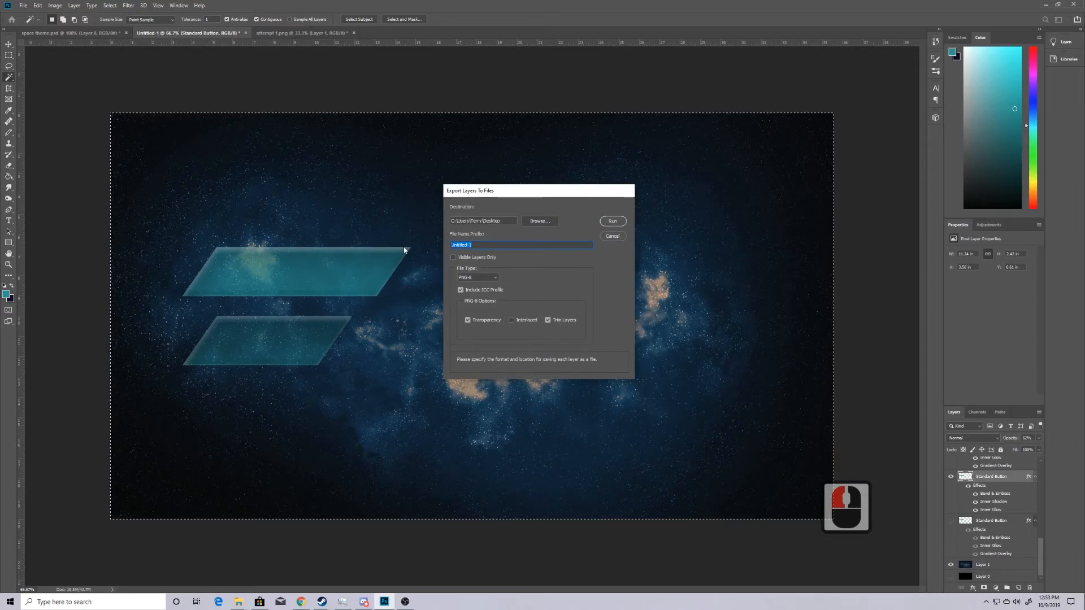
pyautogui.write('Space_UI')
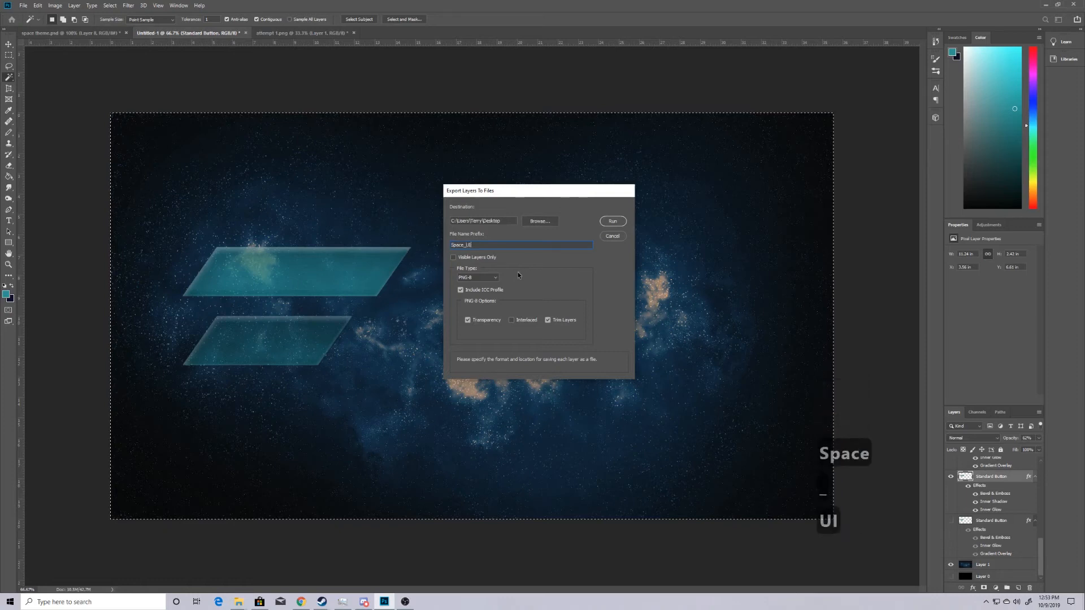
pyautogui.click(476, 277)
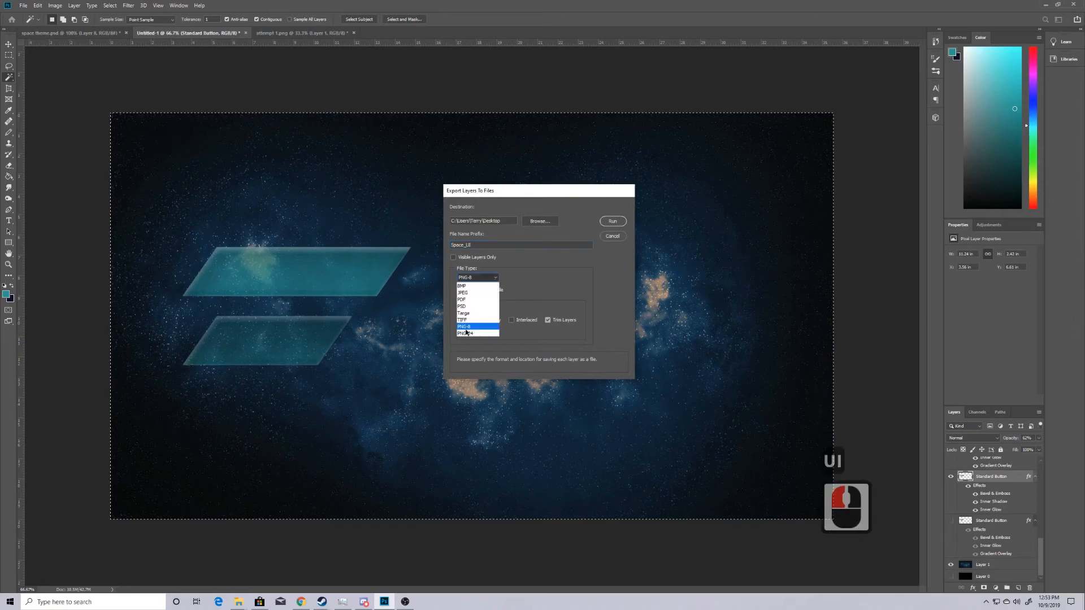
pyautogui.click(465, 333)
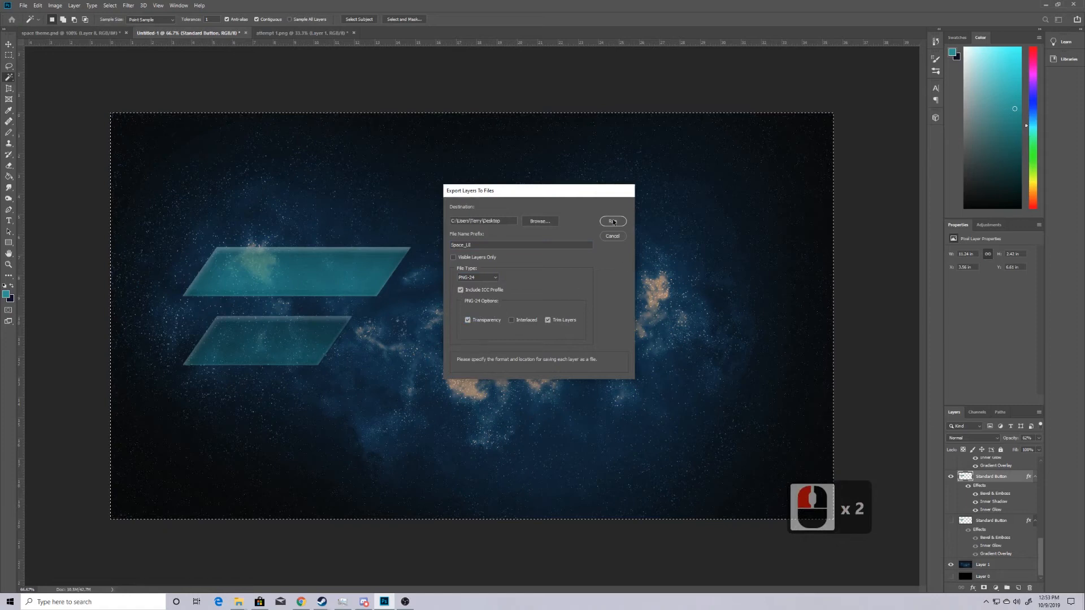
pyautogui.click(611, 221)
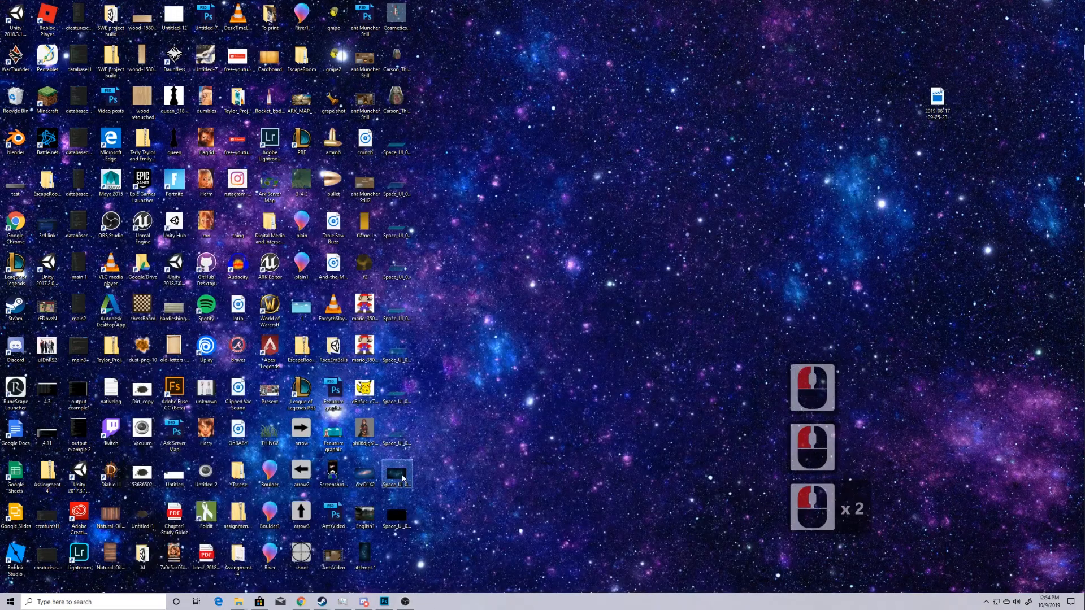
# - Open an exported Space_UI PNG in Photos, resize the viewer, and browse the images
pyautogui.doubleClick(397, 474)
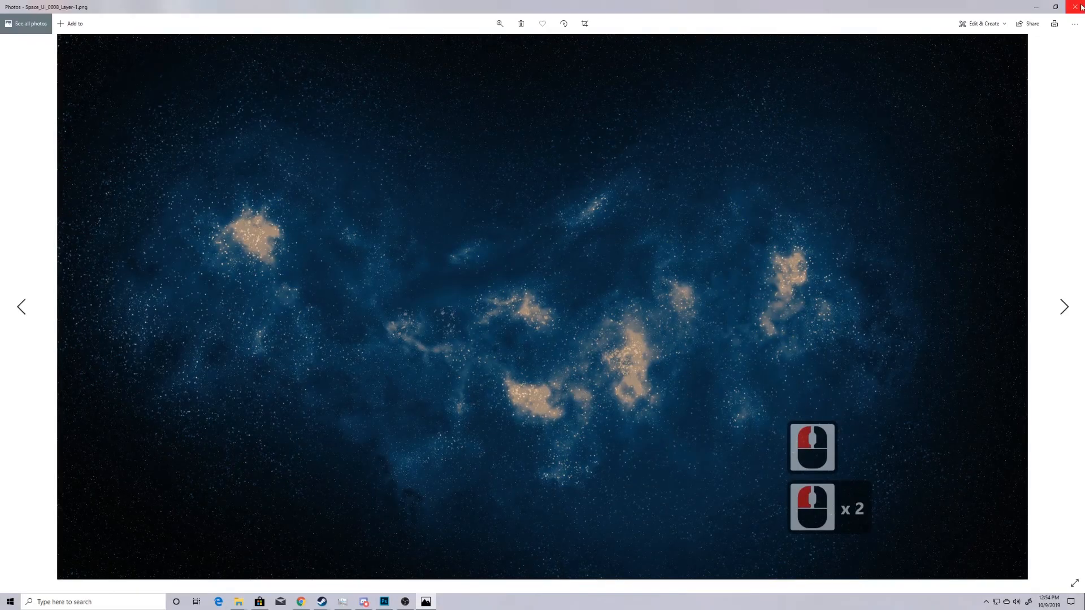
pyautogui.click(1076, 6)
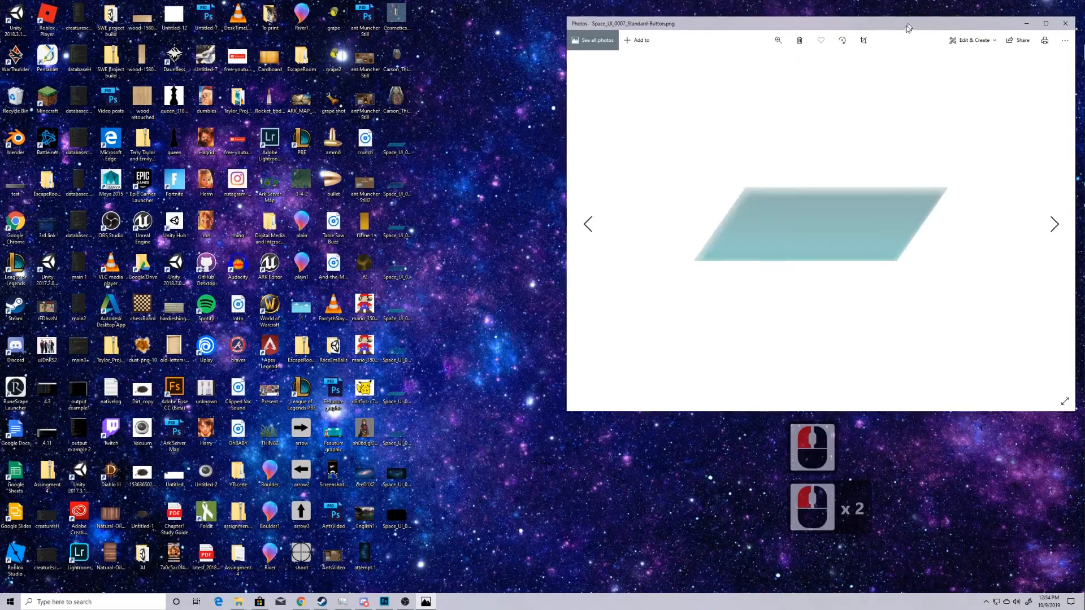
pyautogui.moveTo(830, 24); pyautogui.dragTo(553, 69)
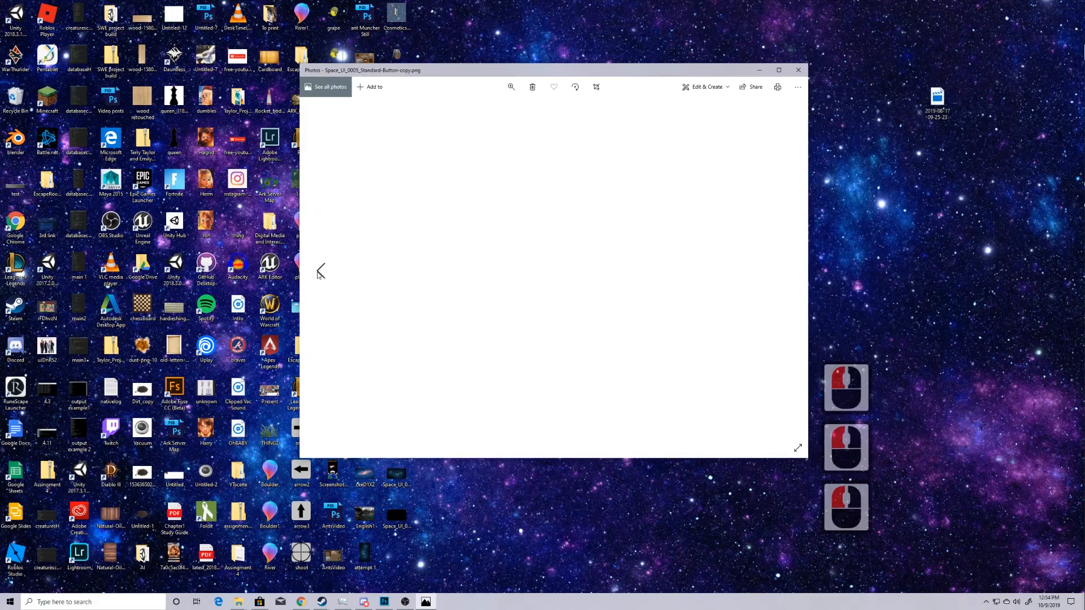
pyautogui.click(786, 271)
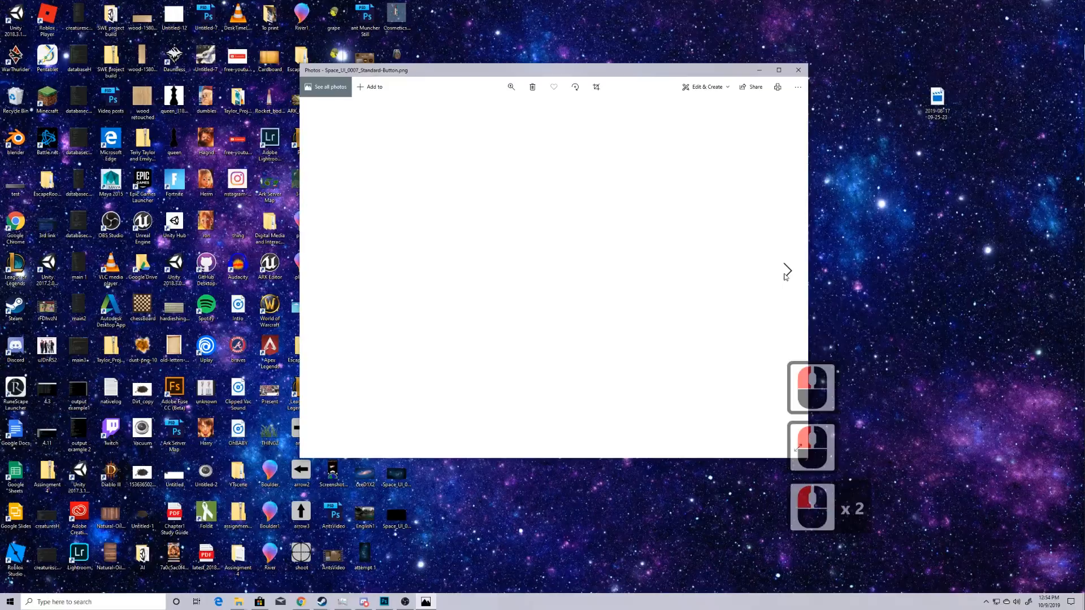
pyautogui.click(384, 601)
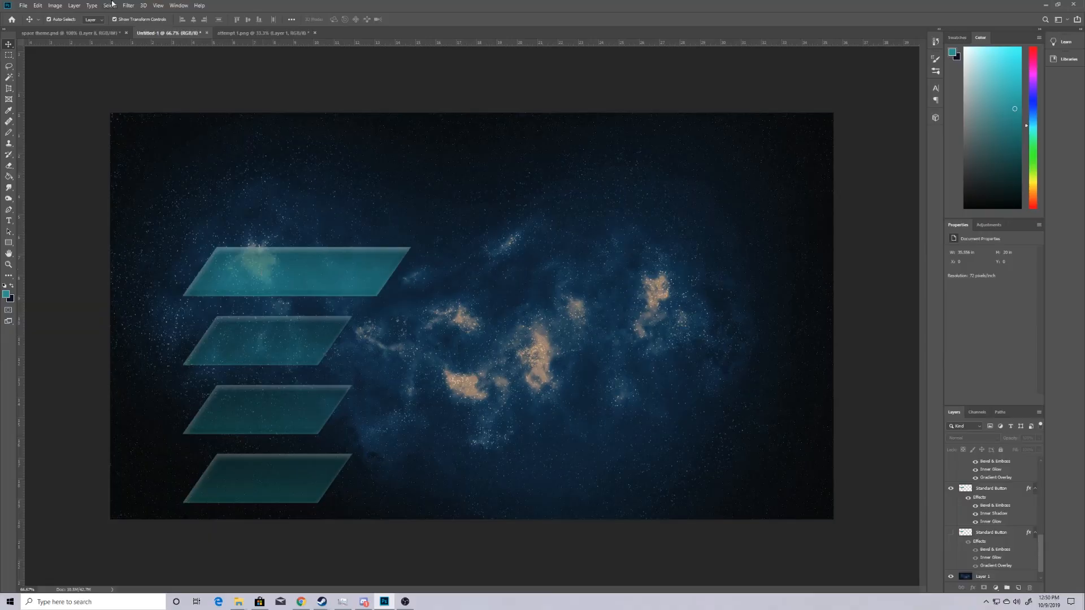